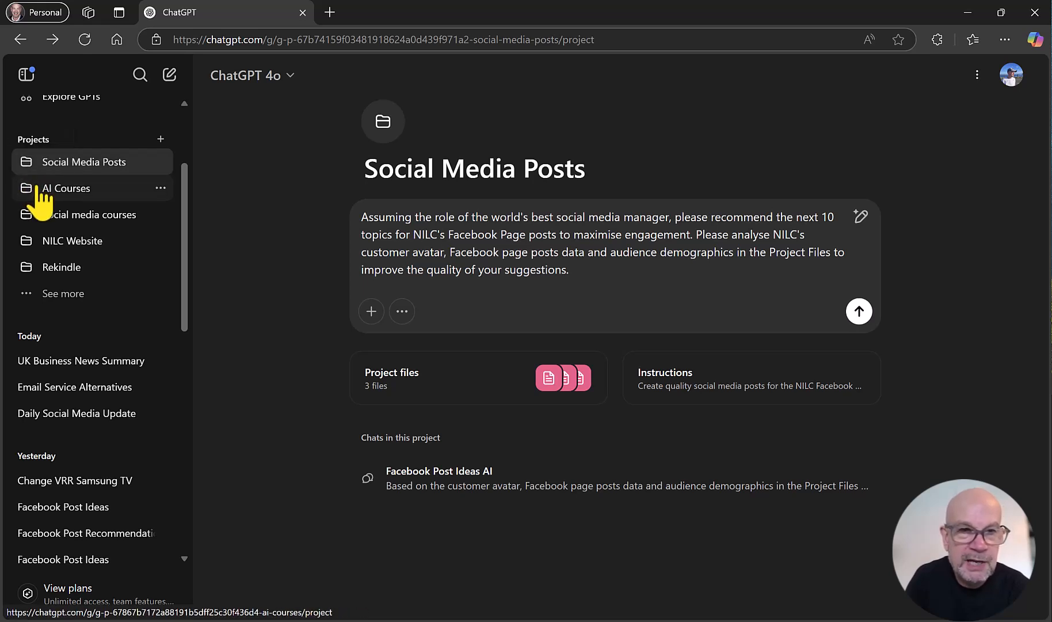
mouse_move(72, 240)
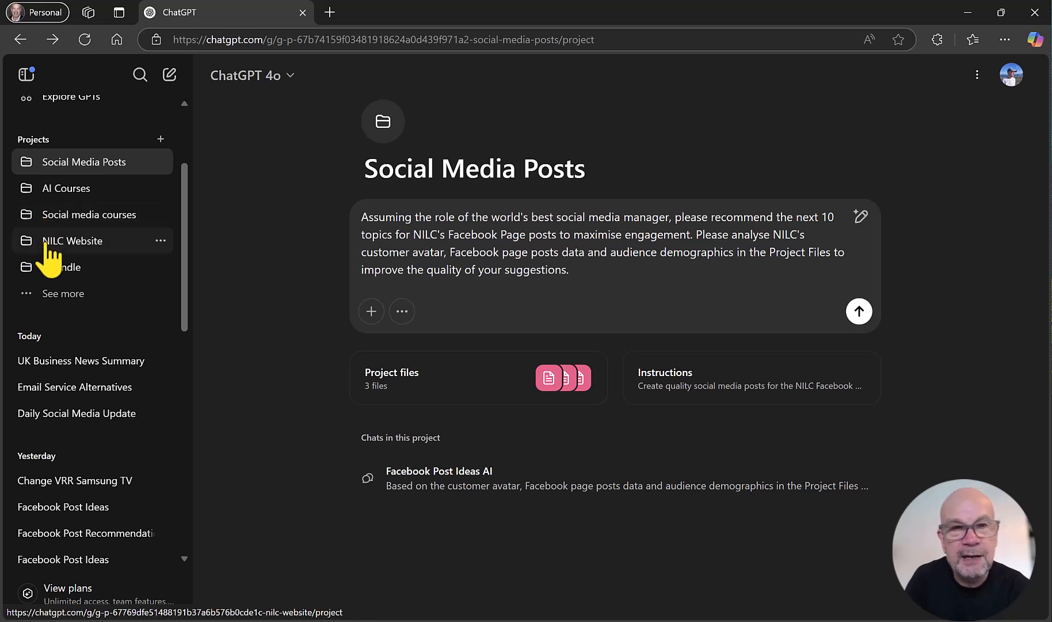
mouse_move(62, 266)
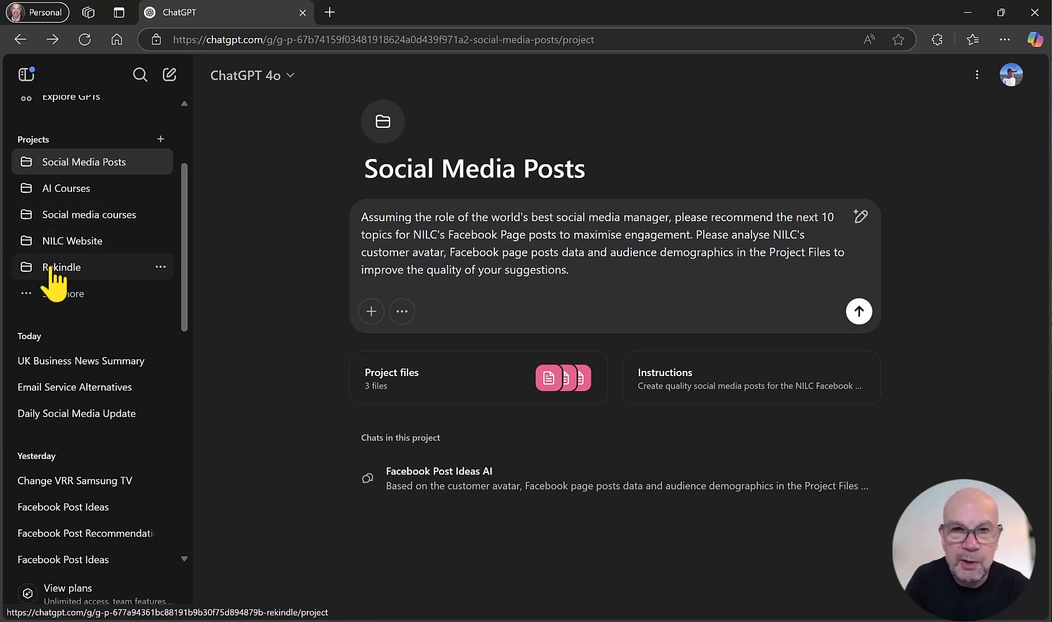
mouse_move(65, 188)
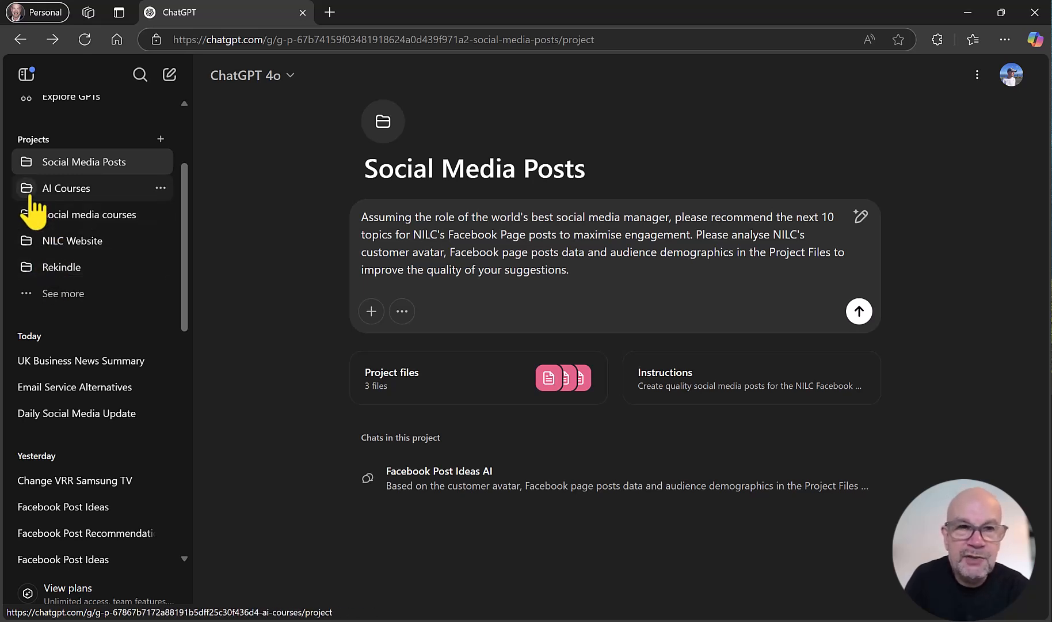
Review the Social Media Posts project's uploaded files and custom instructions without changing them
left_click(66, 188)
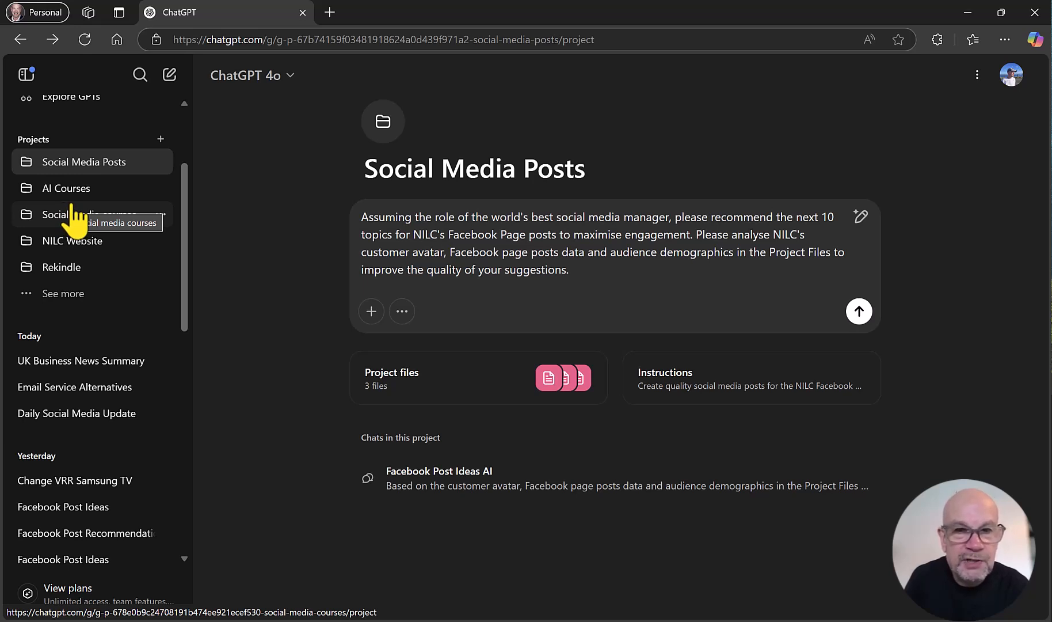
left_click(478, 378)
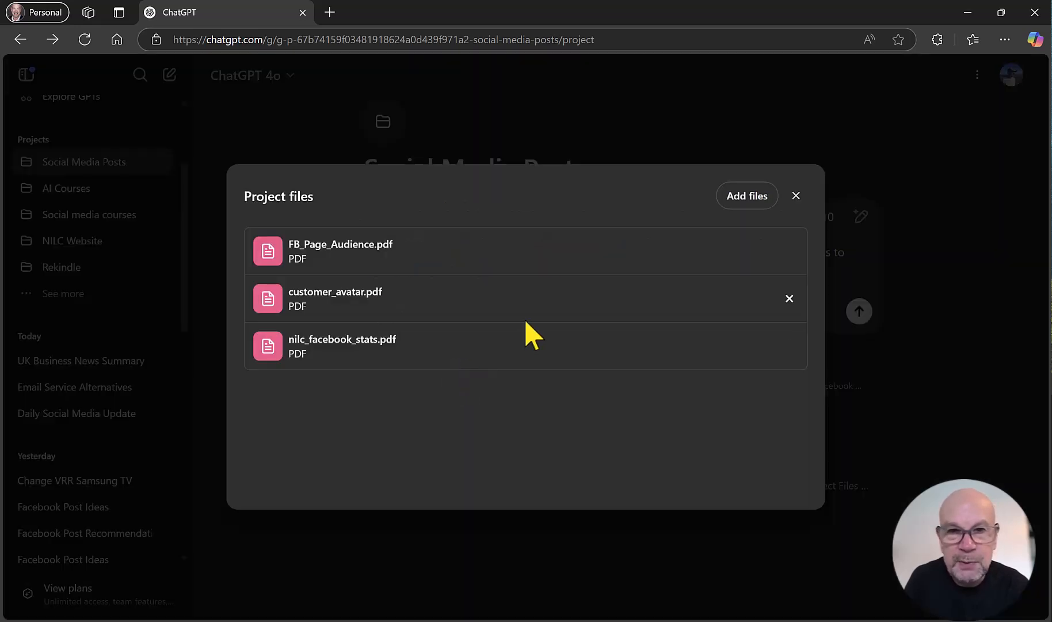
mouse_move(345, 271)
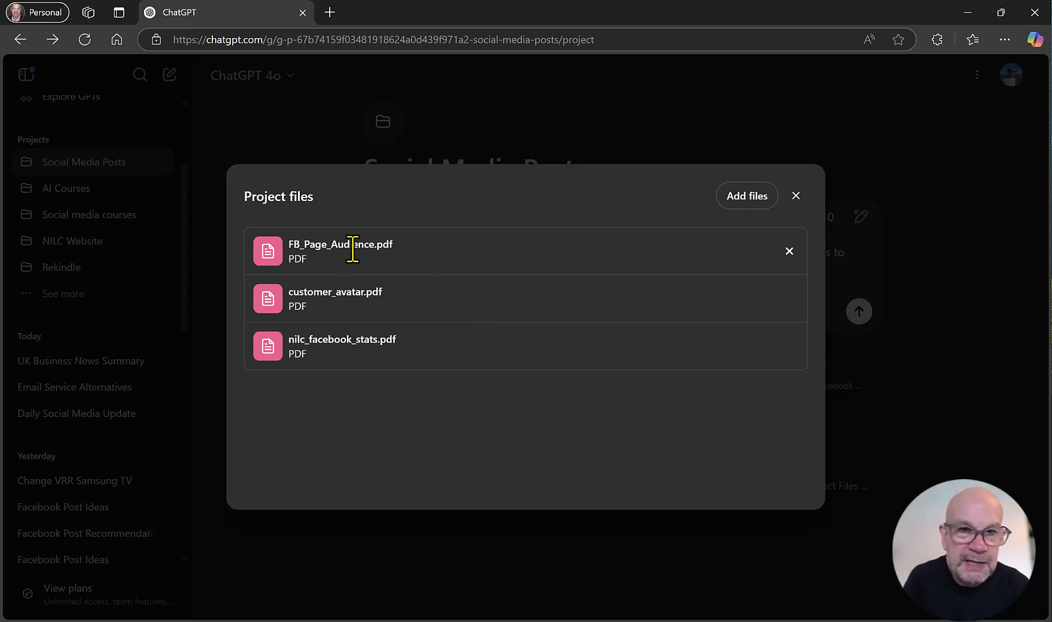
mouse_move(352, 303)
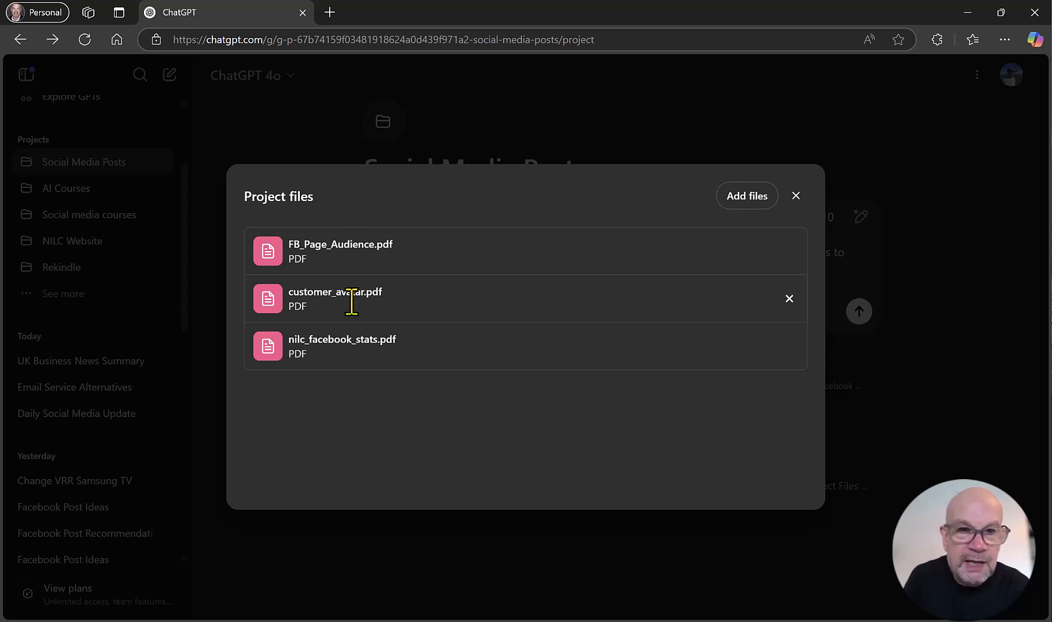
mouse_move(338, 346)
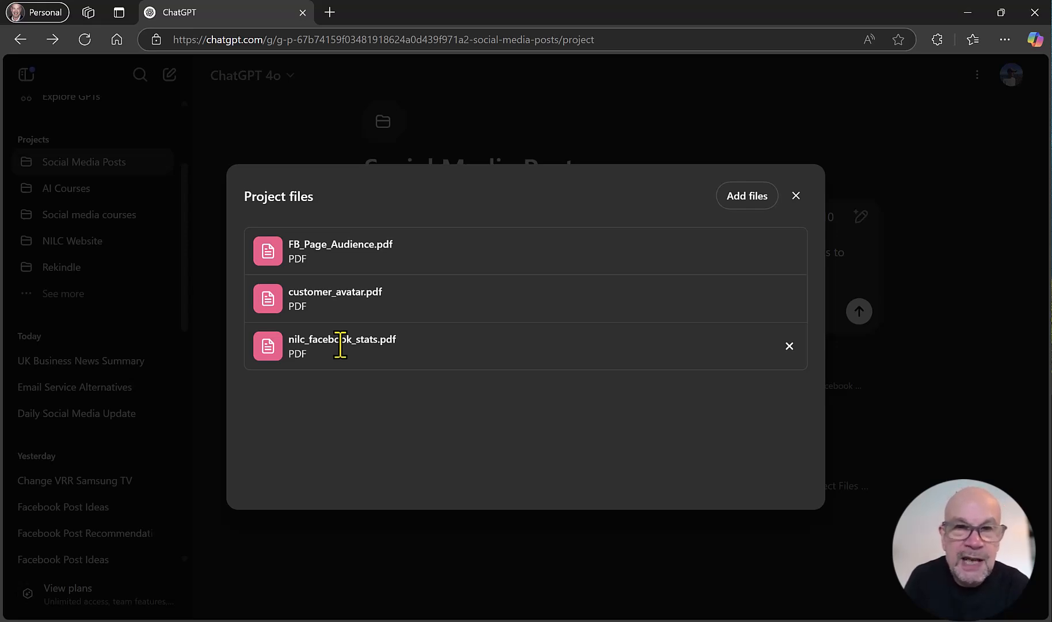
mouse_move(300, 305)
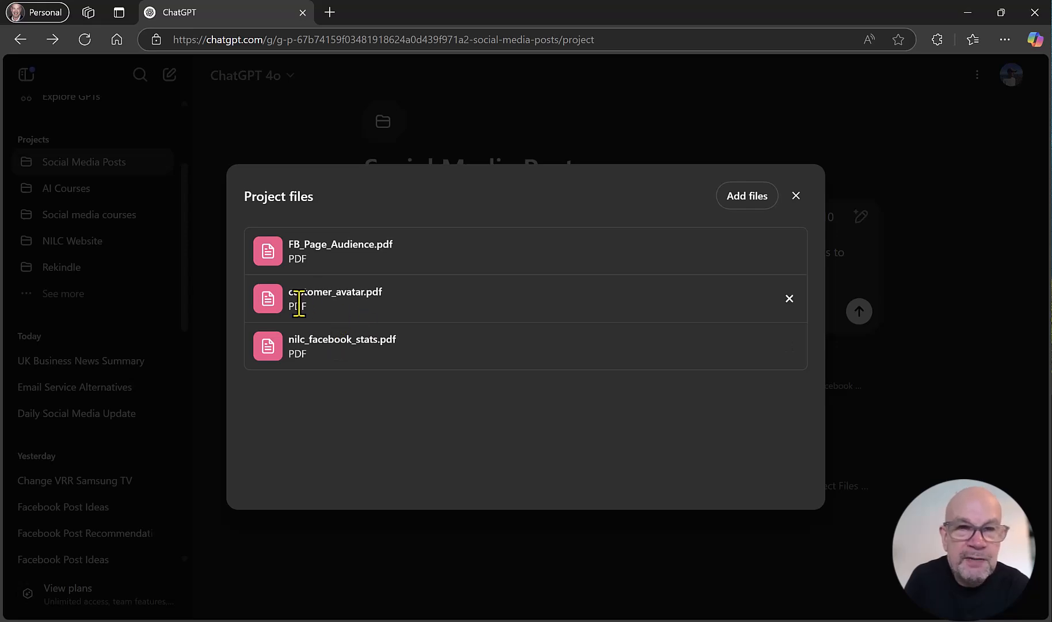
mouse_move(325, 319)
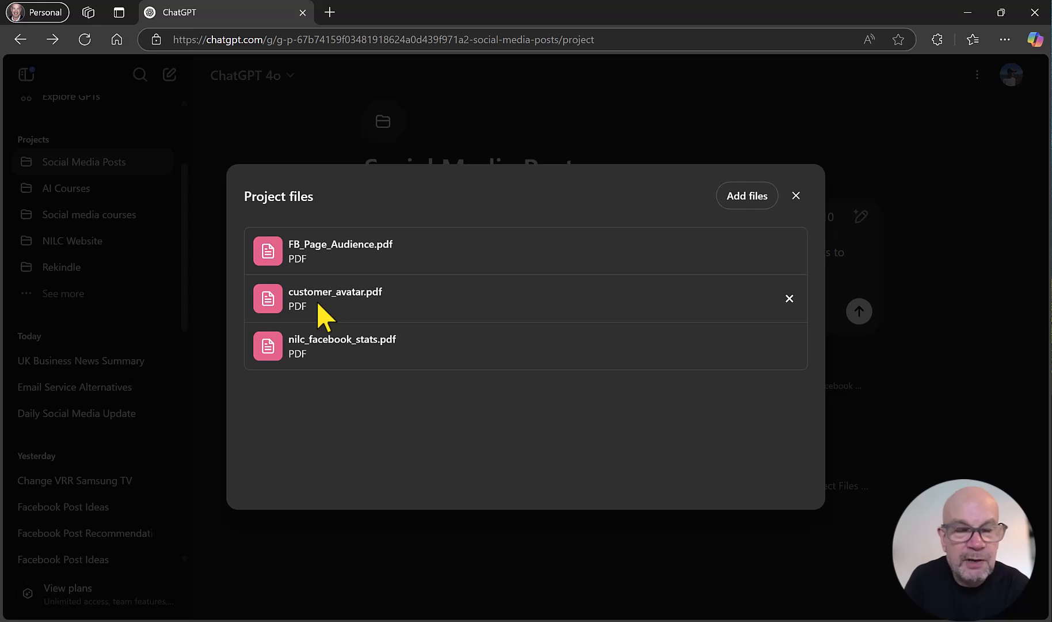
mouse_move(349, 316)
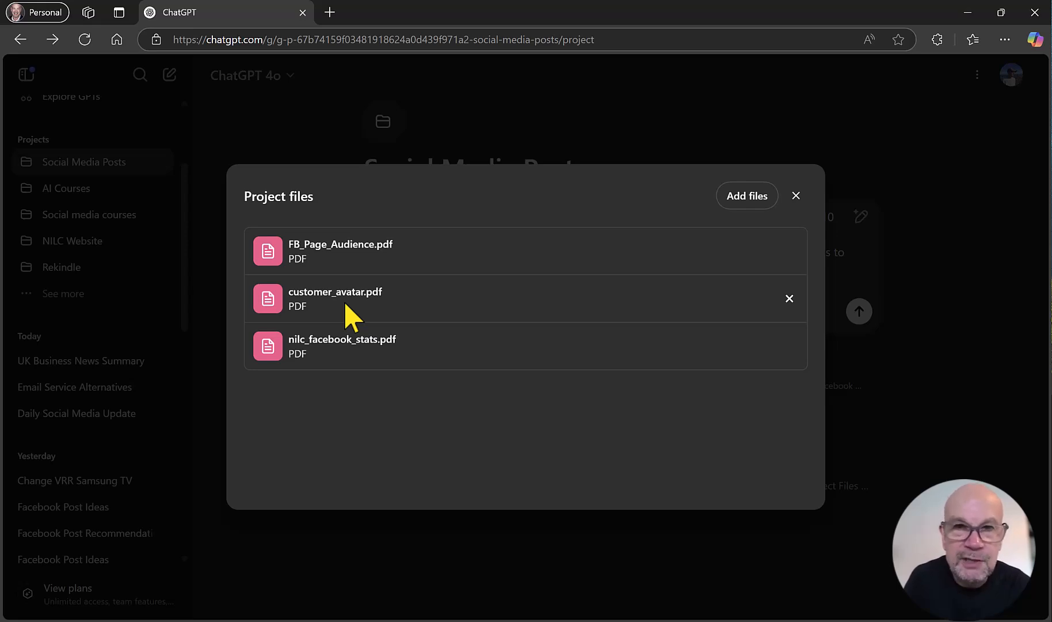
mouse_move(510, 275)
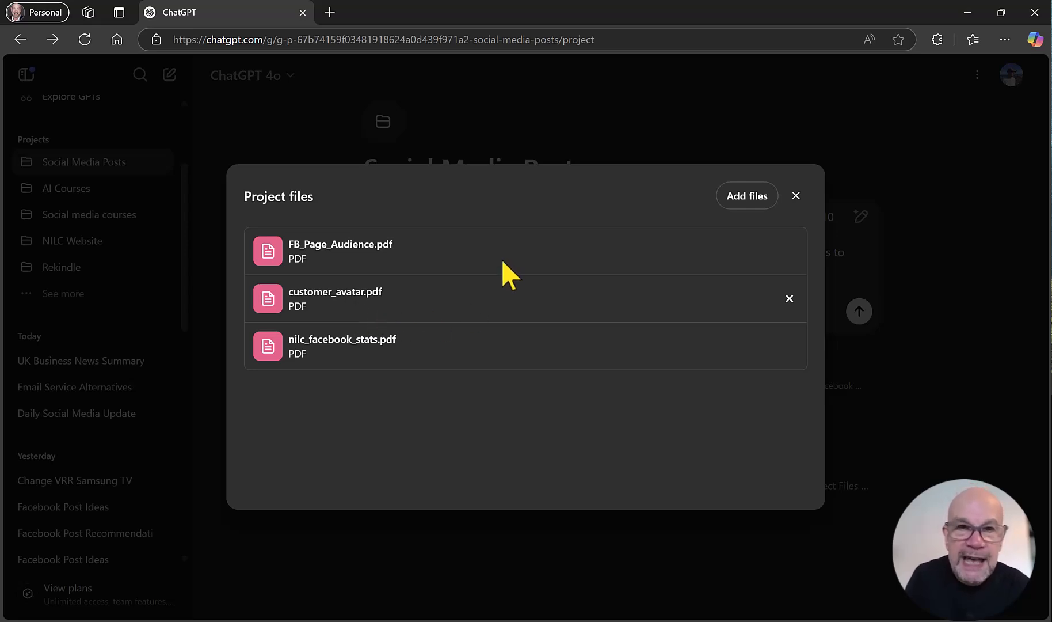
mouse_move(812, 229)
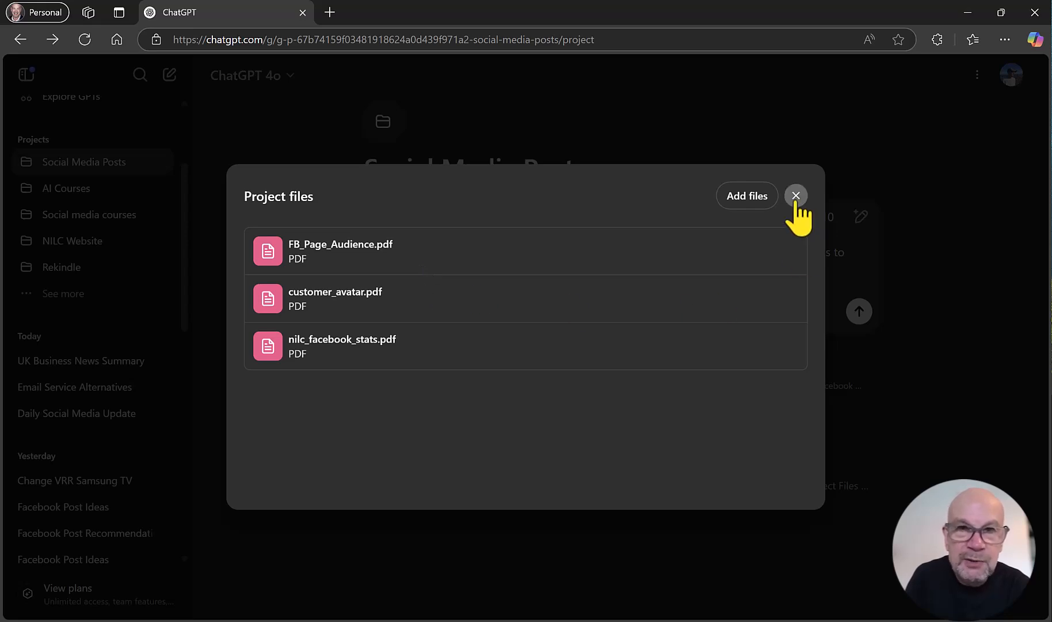
left_click(796, 195)
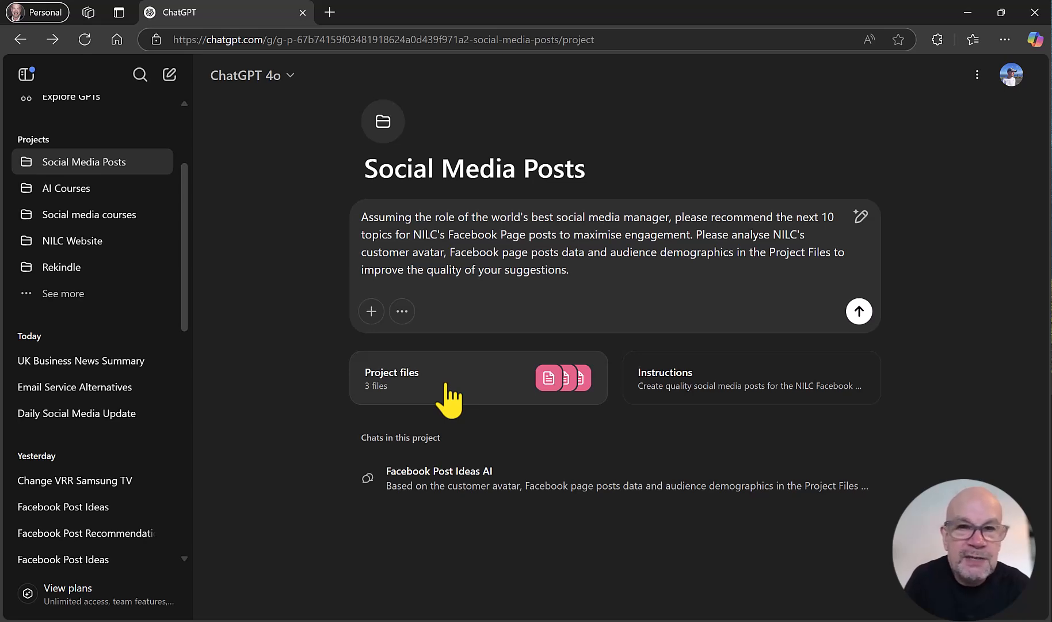
left_click(750, 377)
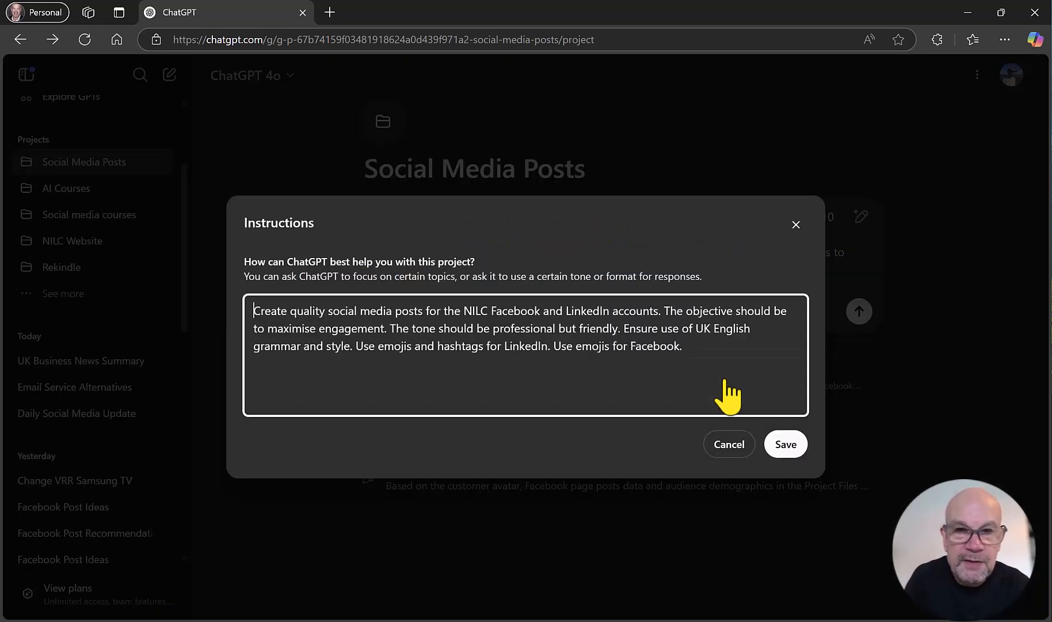
mouse_move(611, 336)
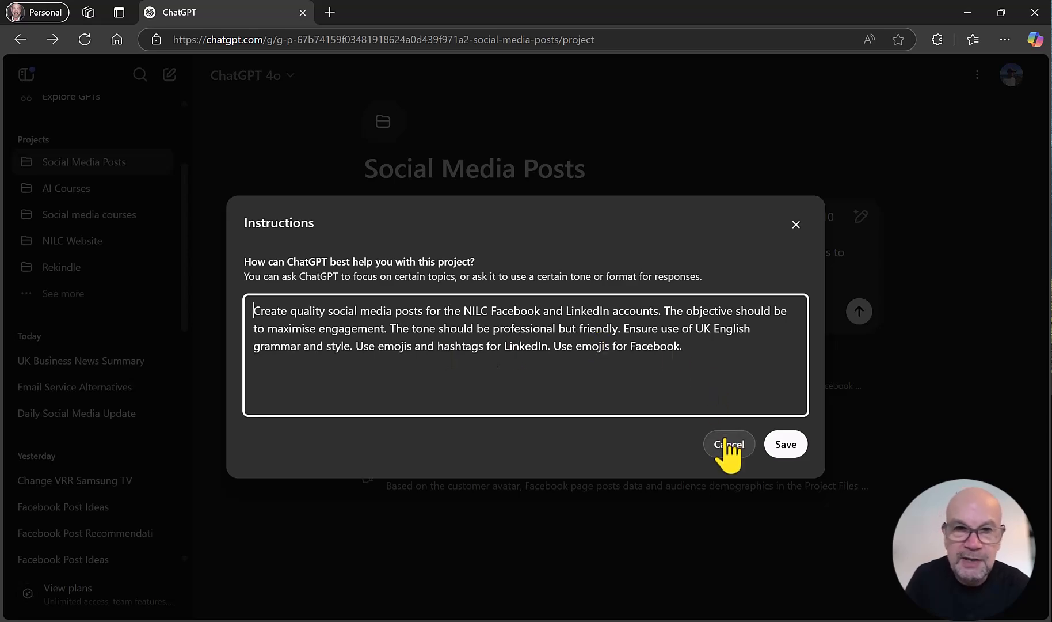
left_click(729, 444)
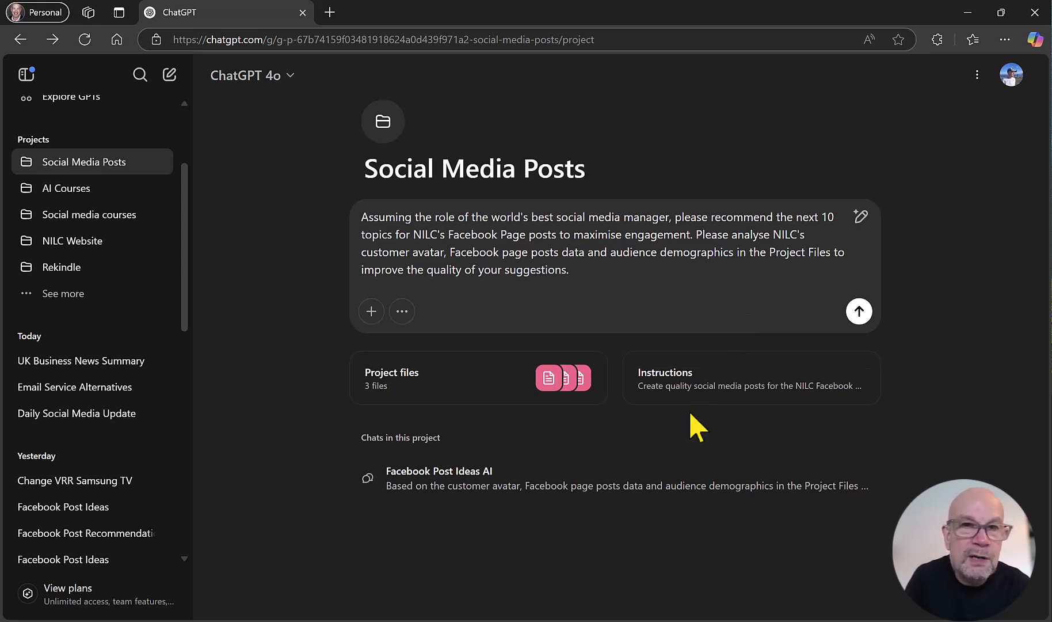
mouse_move(506, 453)
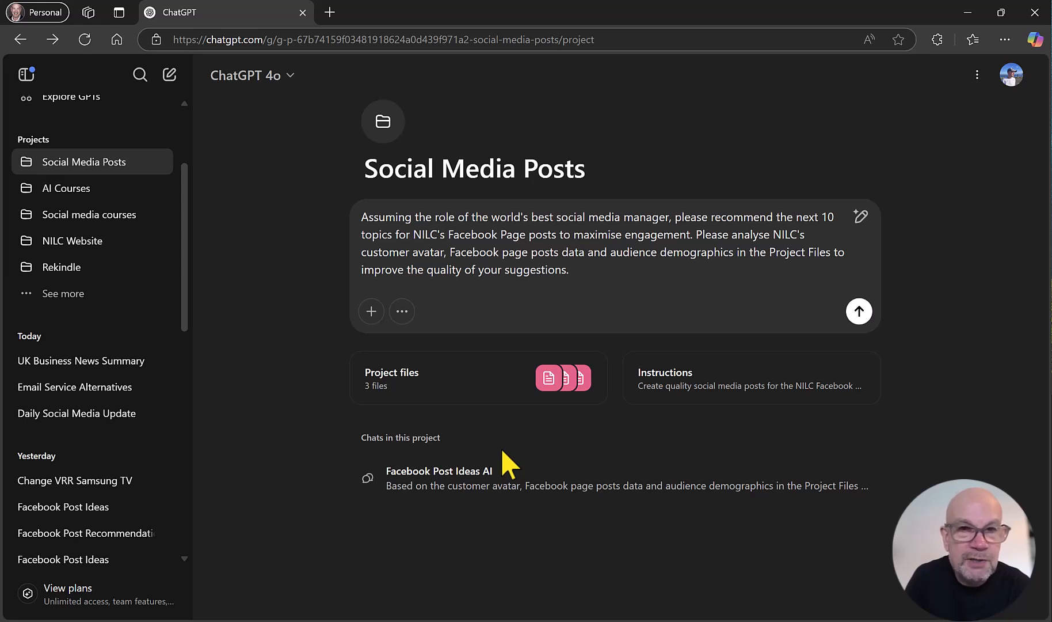
mouse_move(190, 307)
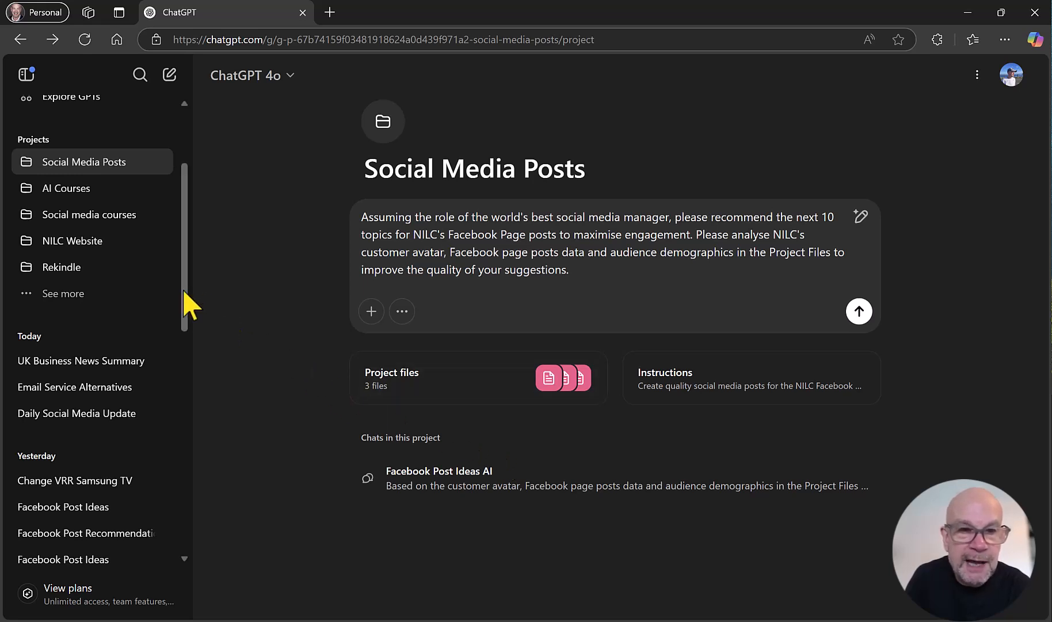
Check project options for the older Facebook Post Ideas chat, then send the request for ten post topics
scroll("down", 3)
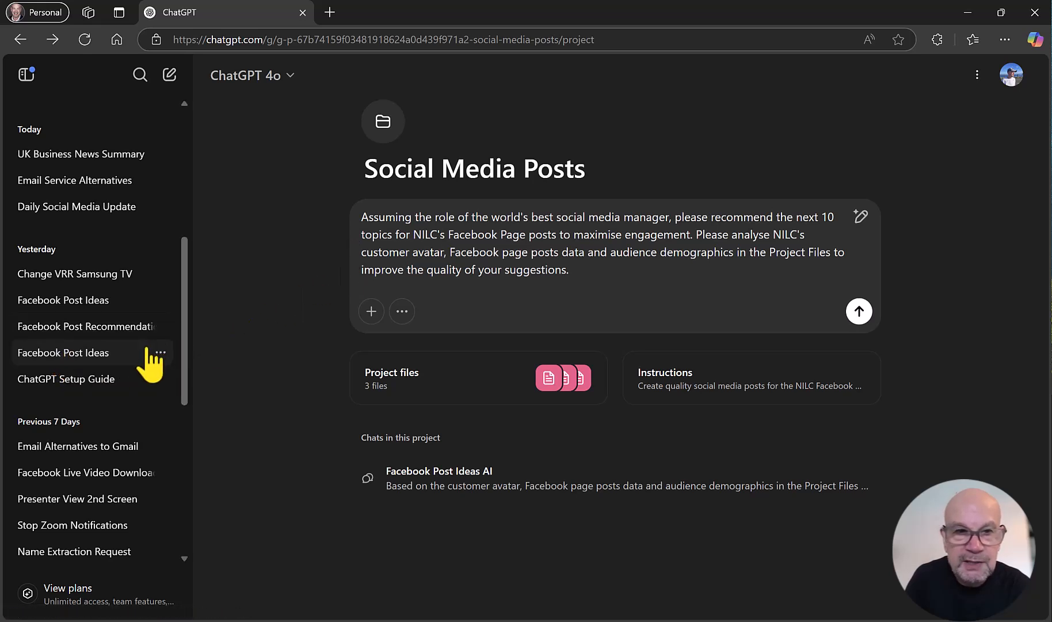
left_click(163, 352)
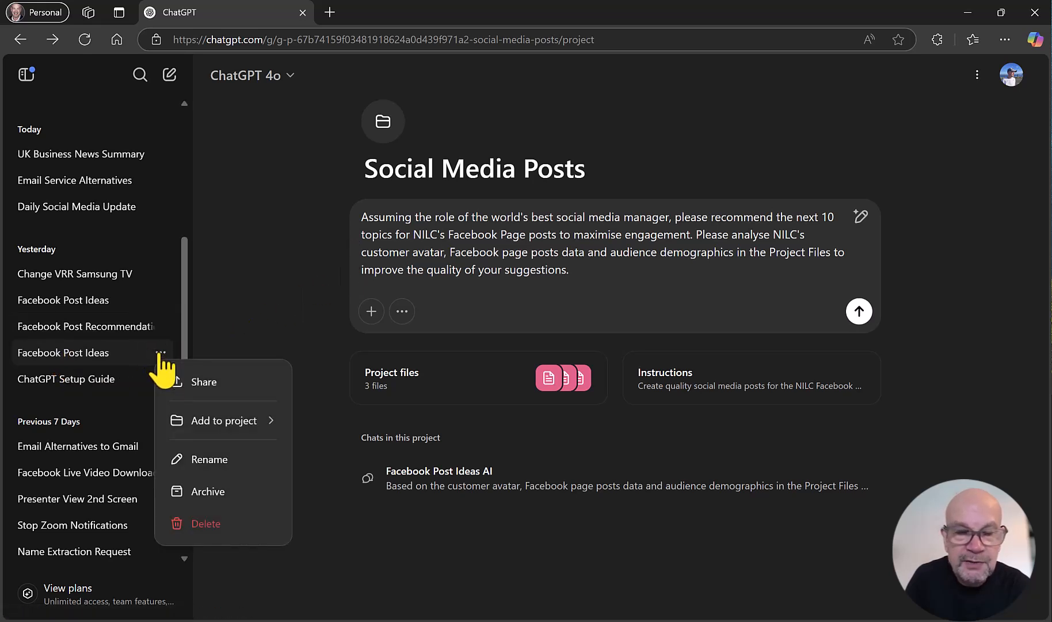
left_click(224, 421)
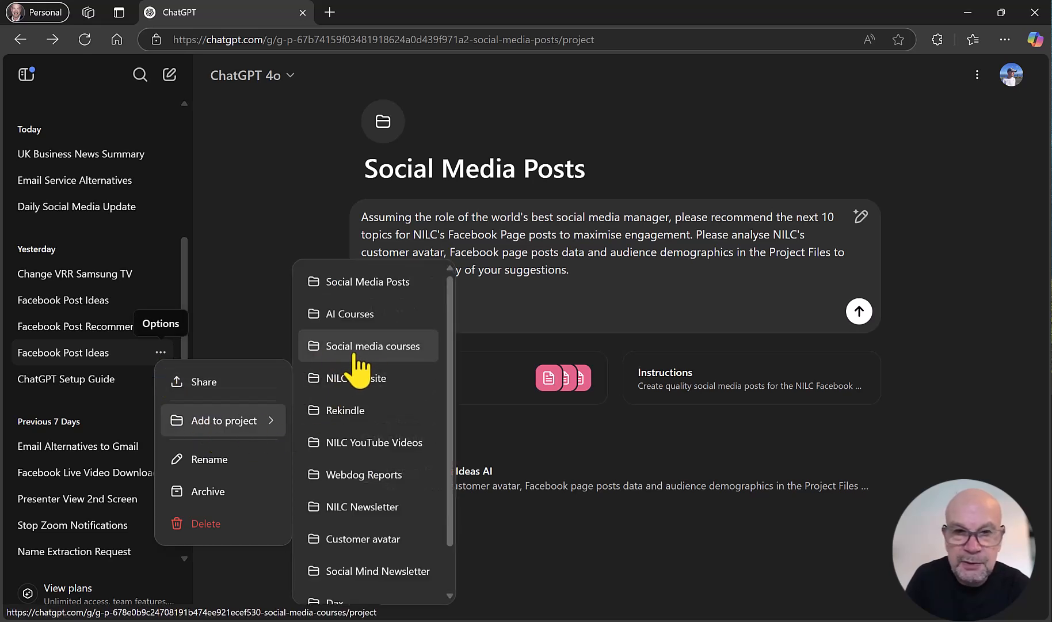
mouse_move(368, 281)
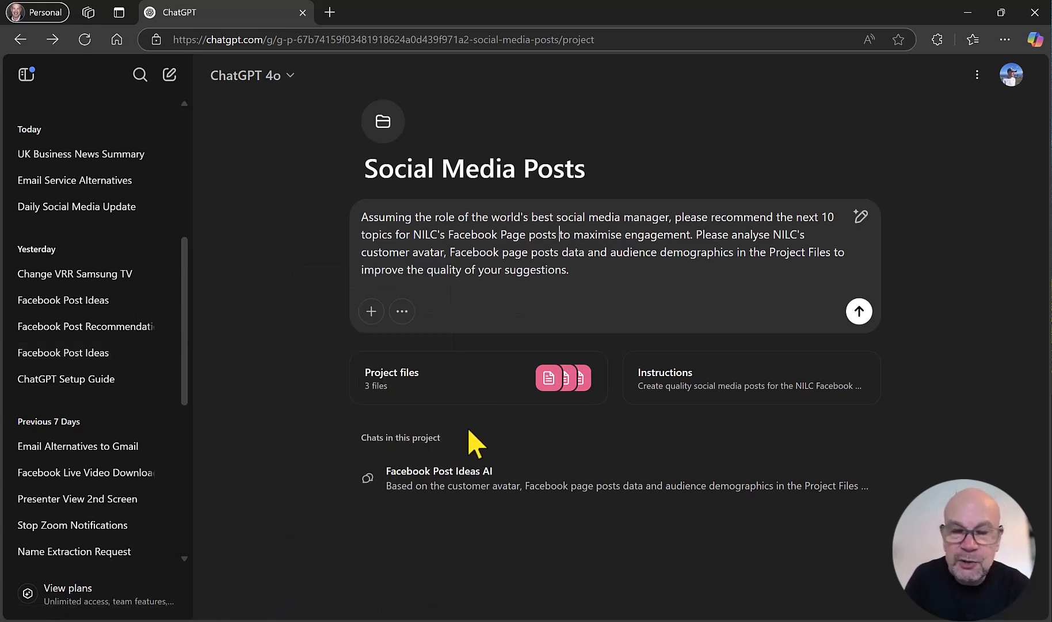
mouse_move(381, 536)
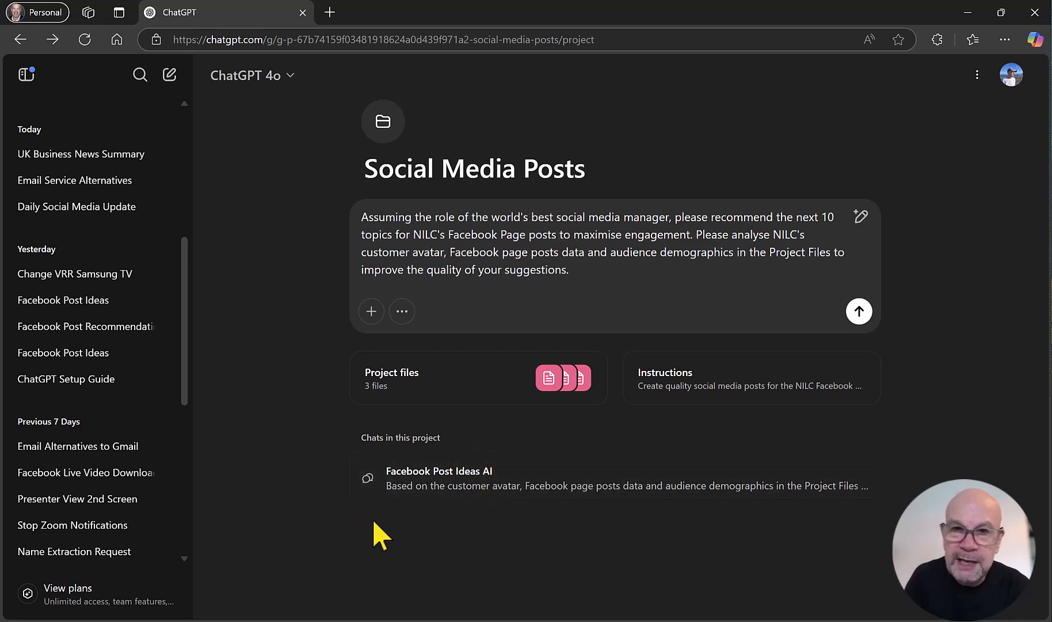
mouse_move(456, 578)
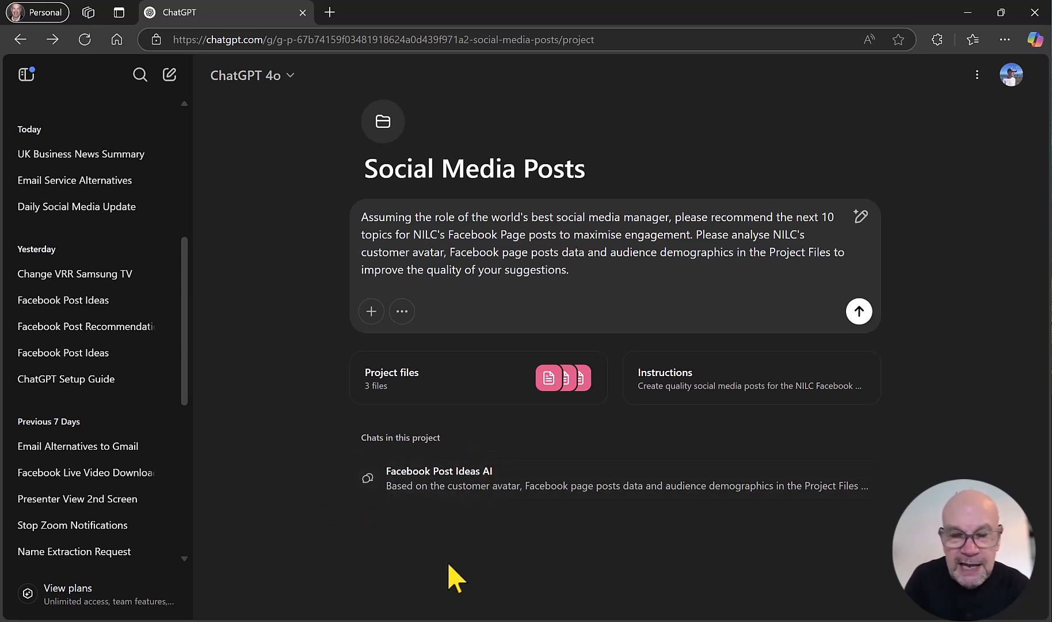
mouse_move(530, 577)
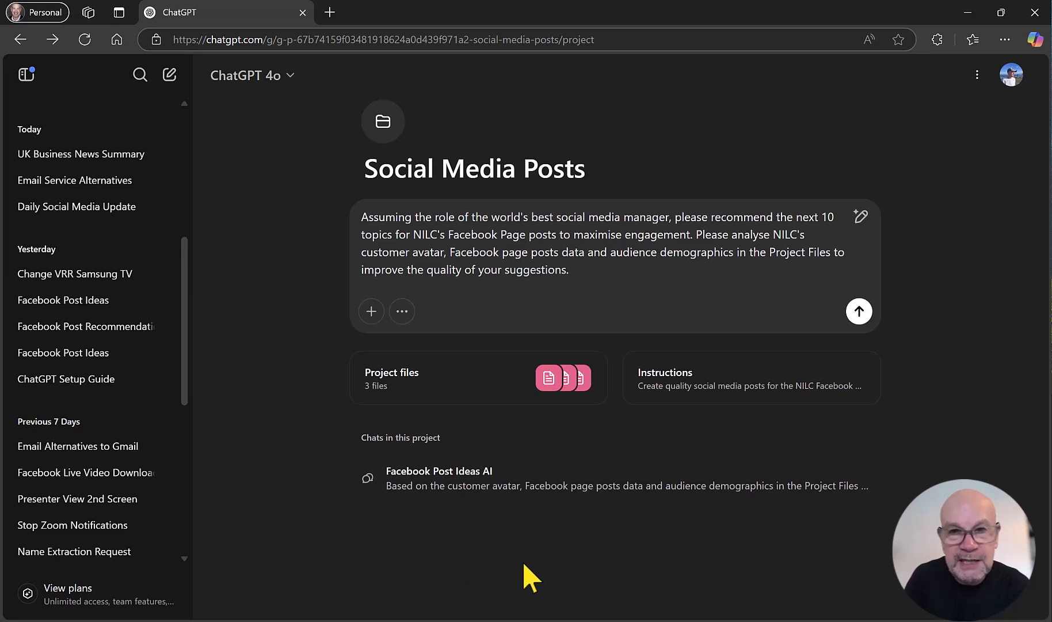
mouse_move(419, 557)
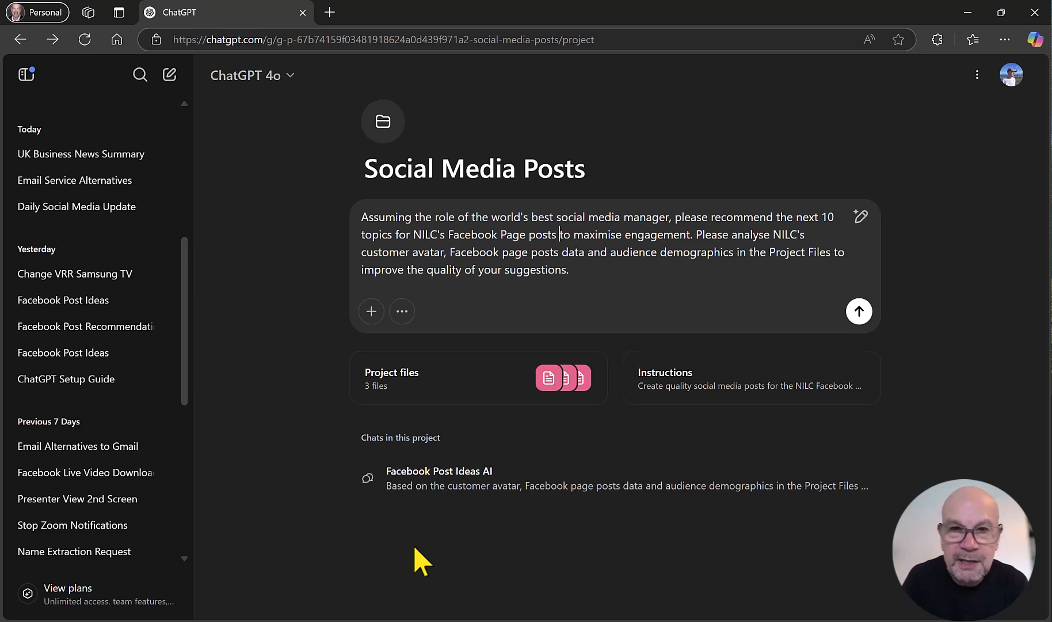
mouse_move(432, 538)
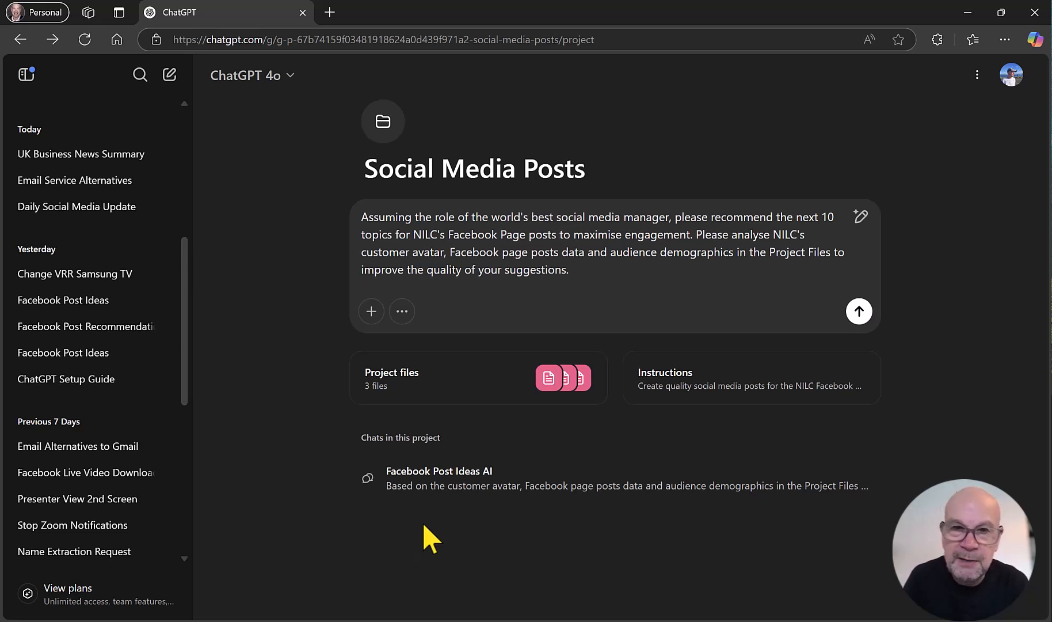
mouse_move(544, 241)
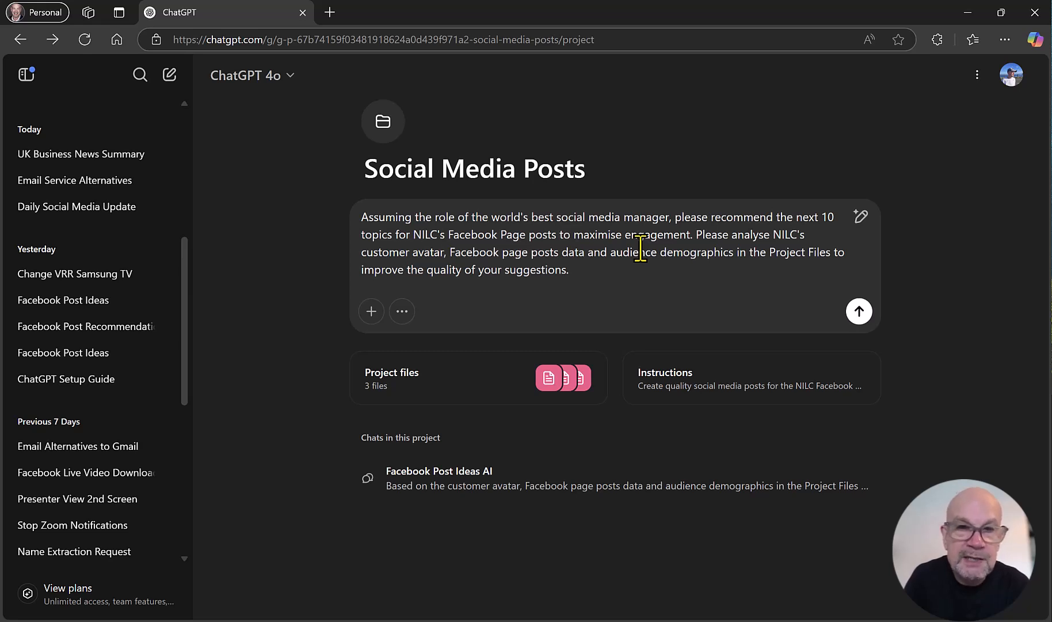
mouse_move(590, 259)
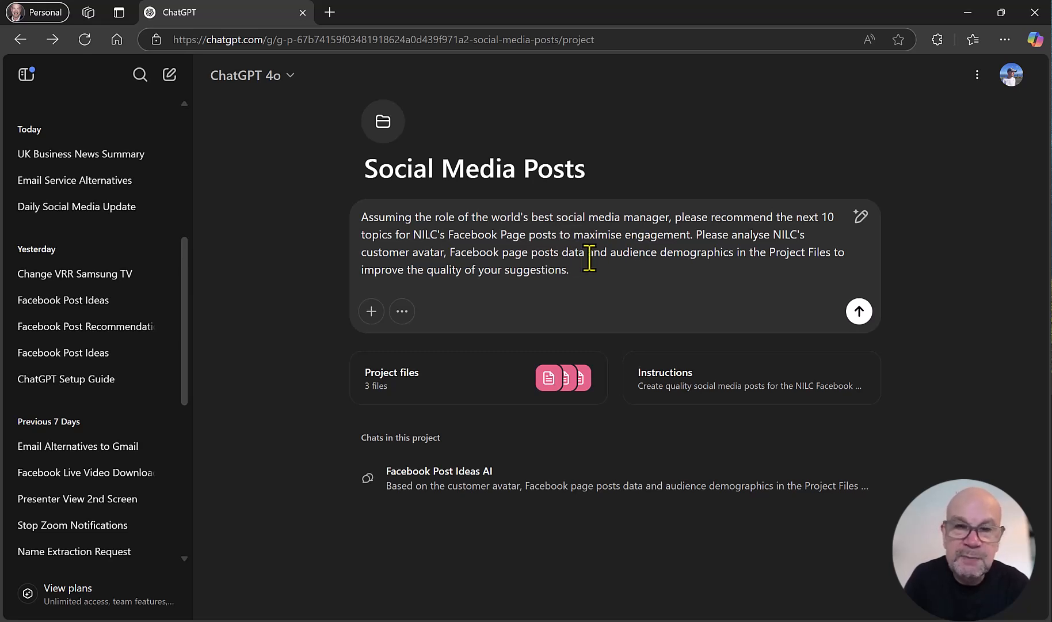
mouse_move(715, 252)
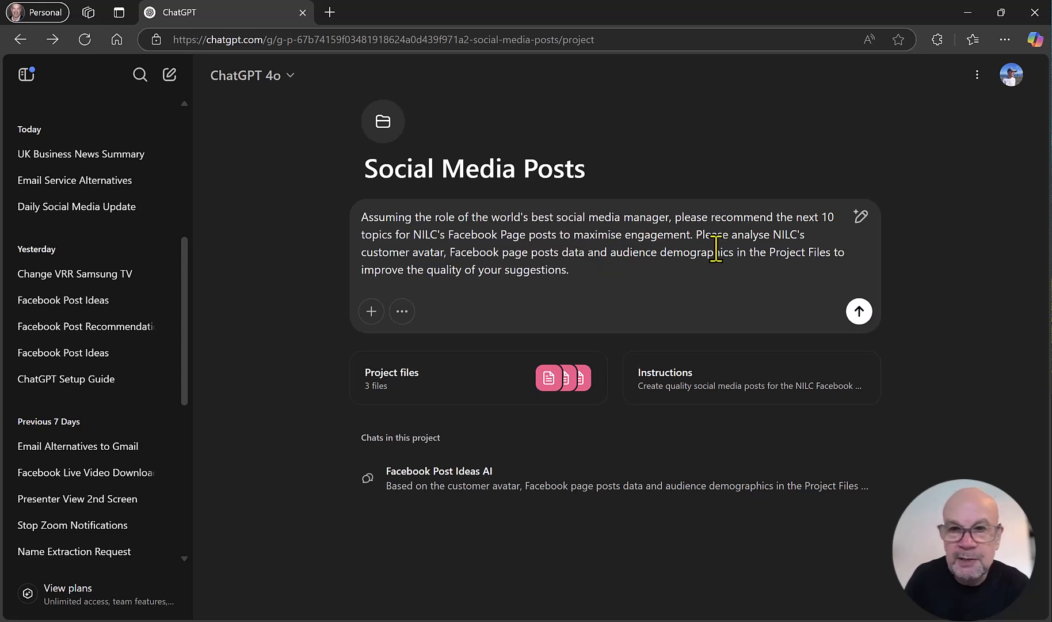
mouse_move(797, 252)
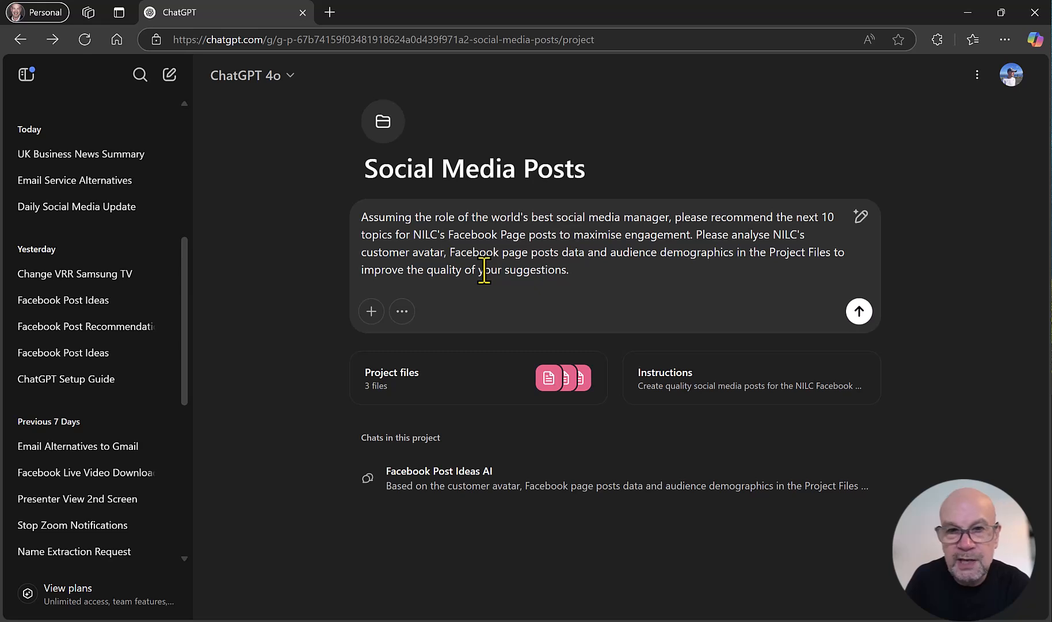
left_click(859, 311)
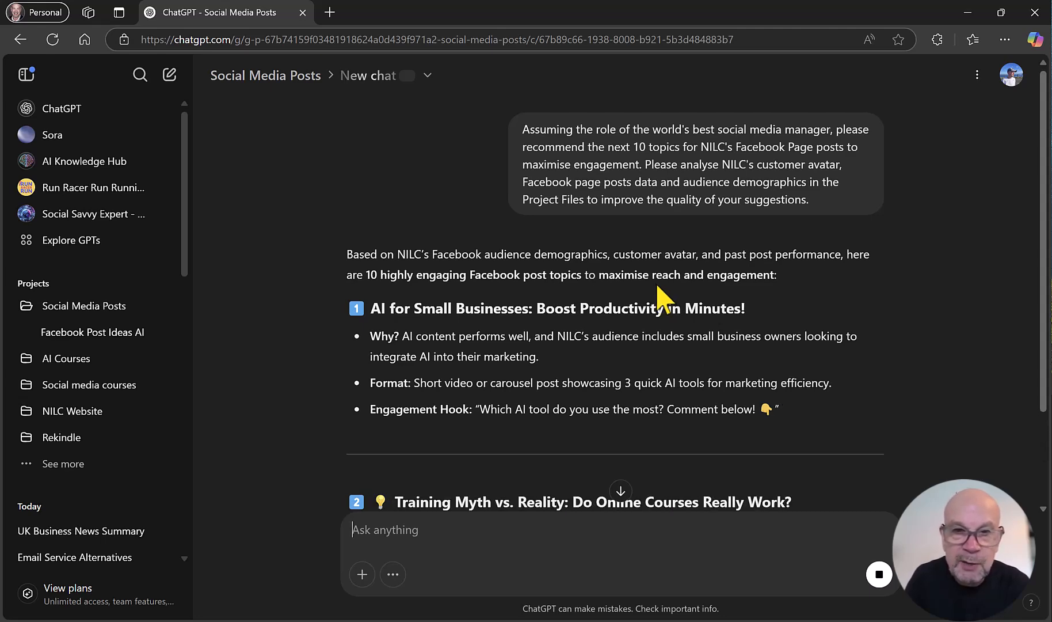
scroll("down", 3)
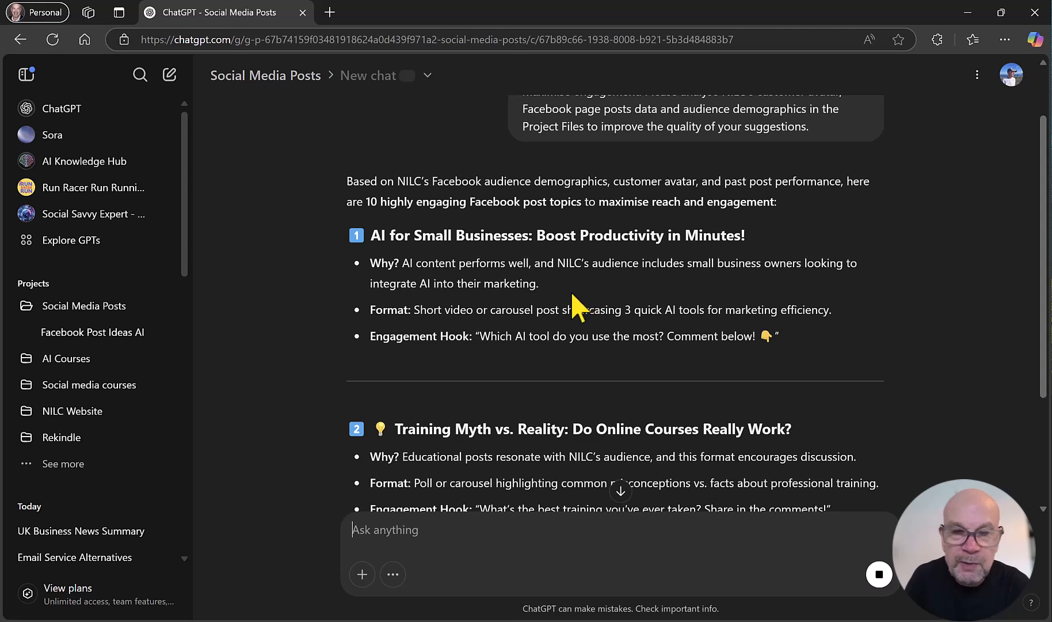
mouse_move(489, 280)
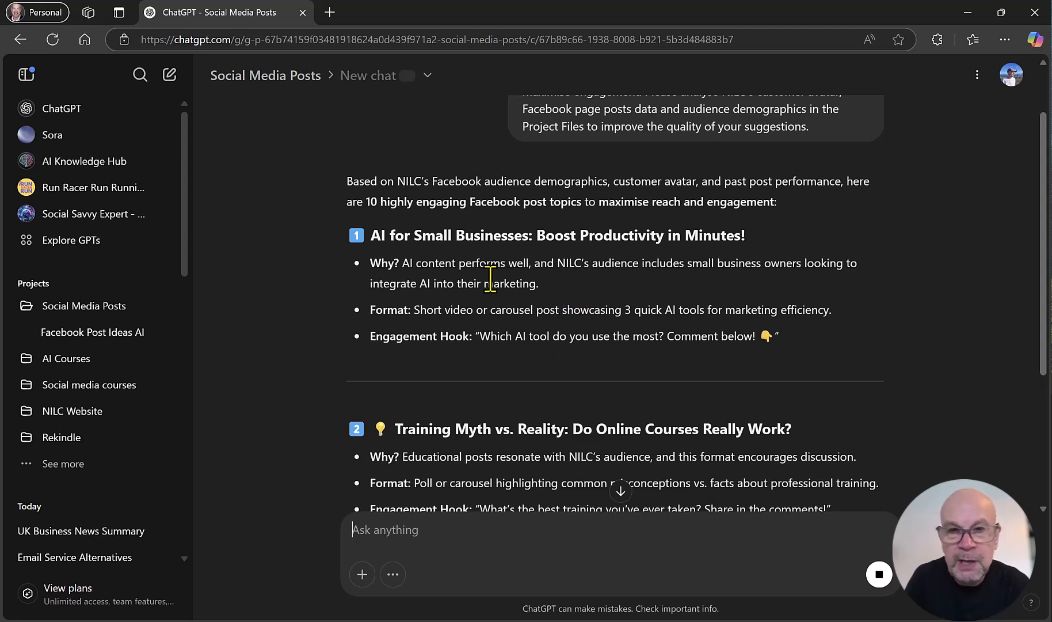
mouse_move(490, 287)
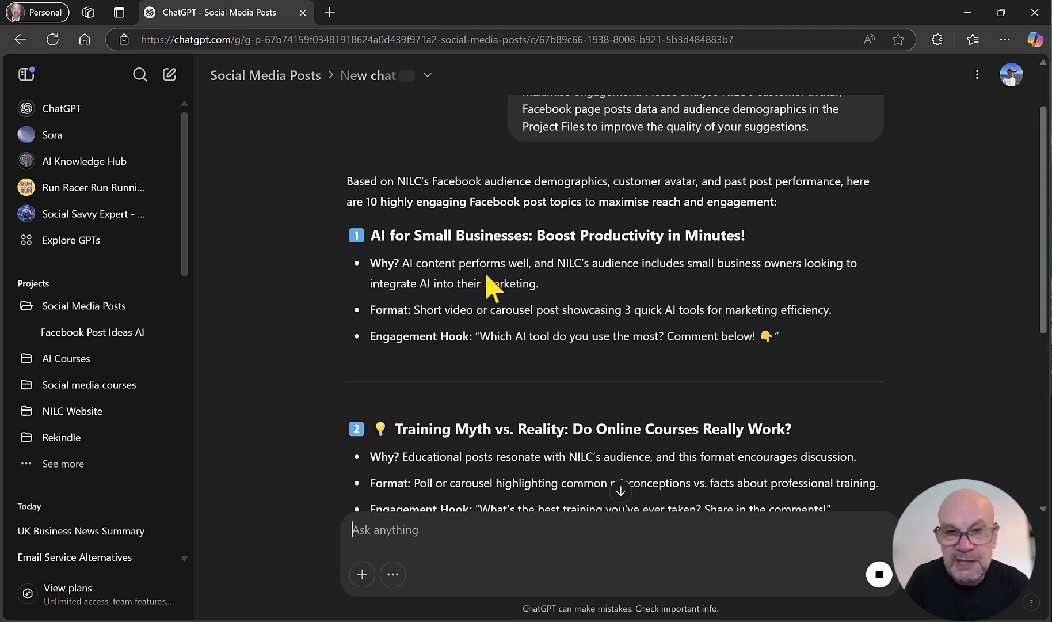
mouse_move(527, 292)
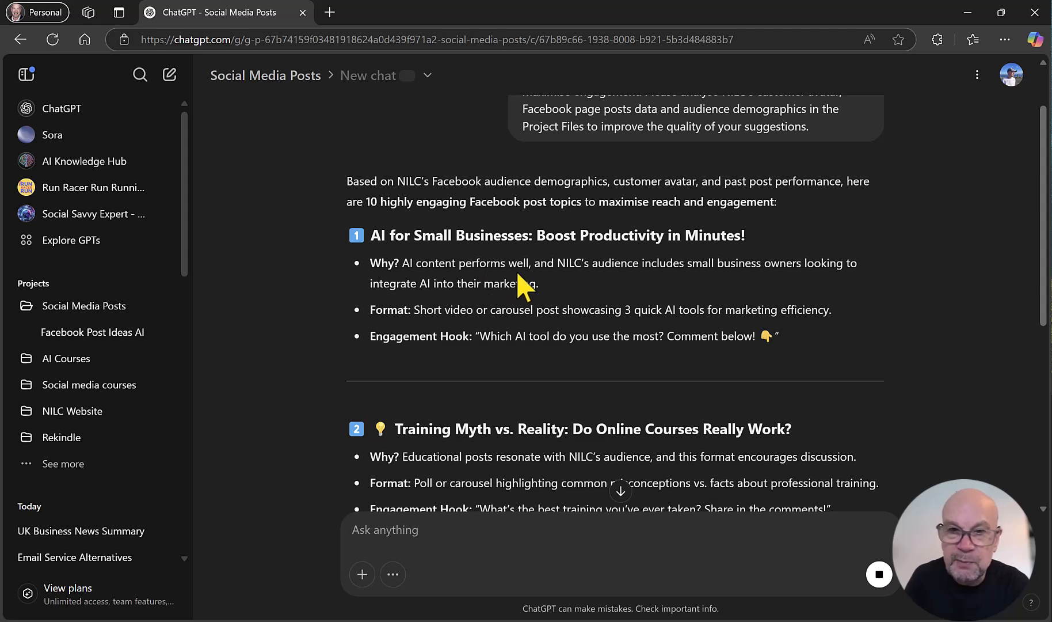
mouse_move(709, 291)
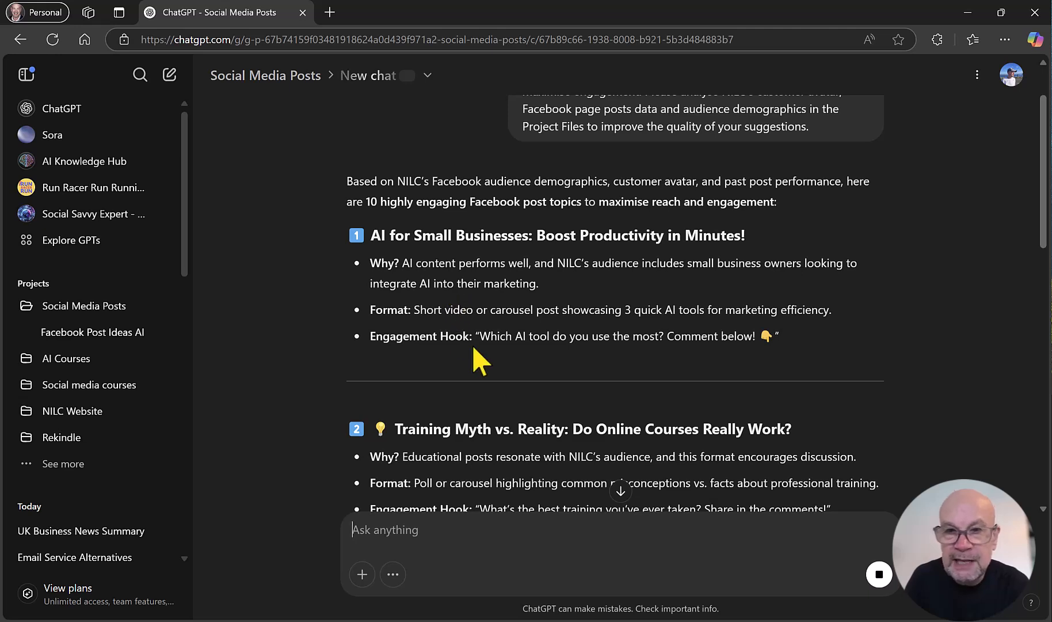
mouse_move(537, 362)
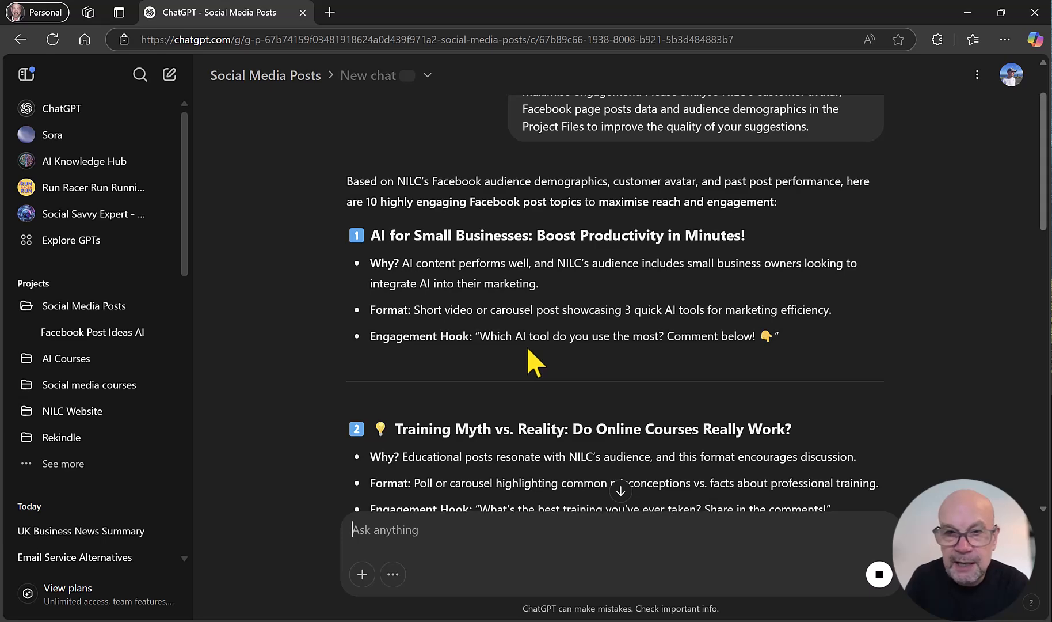
Read topics 2 through 10 down to the client poll and closing data-driven strategy note
scroll("down", 3)
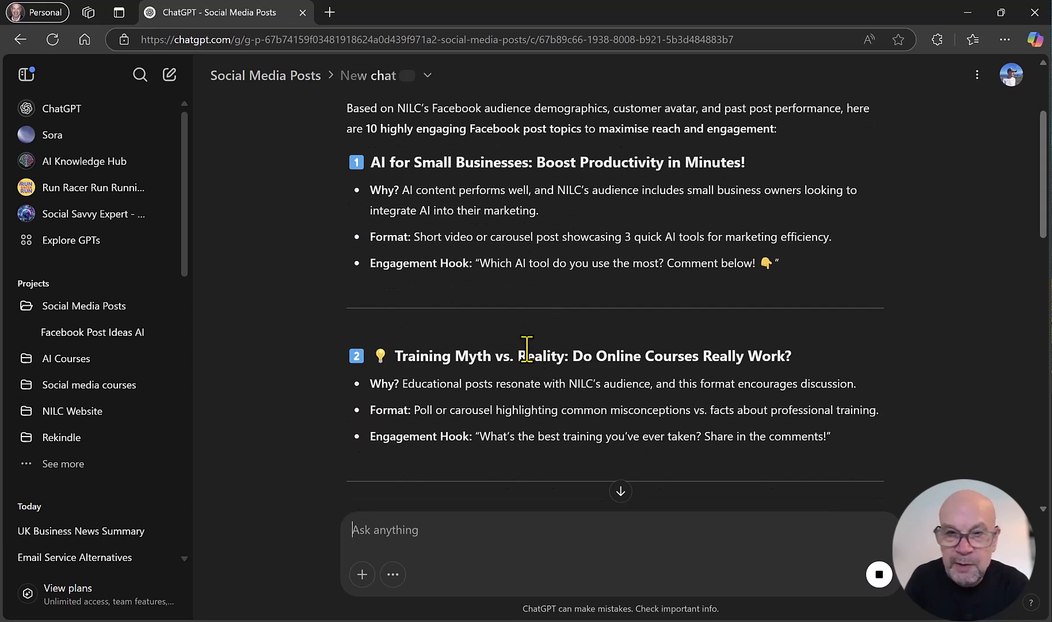
scroll("down", 3)
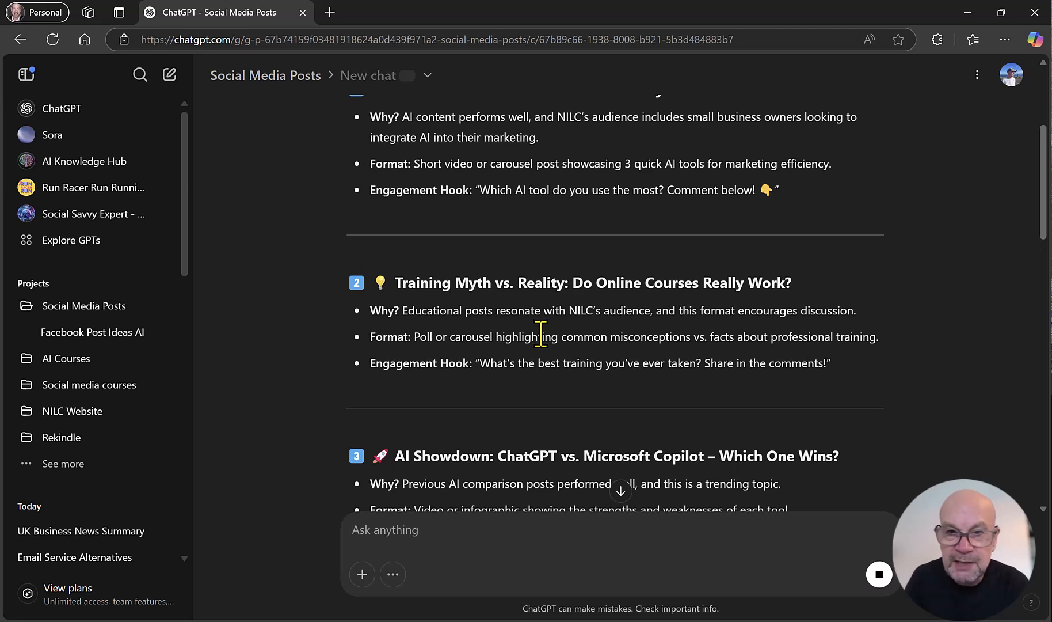
scroll("down", 3)
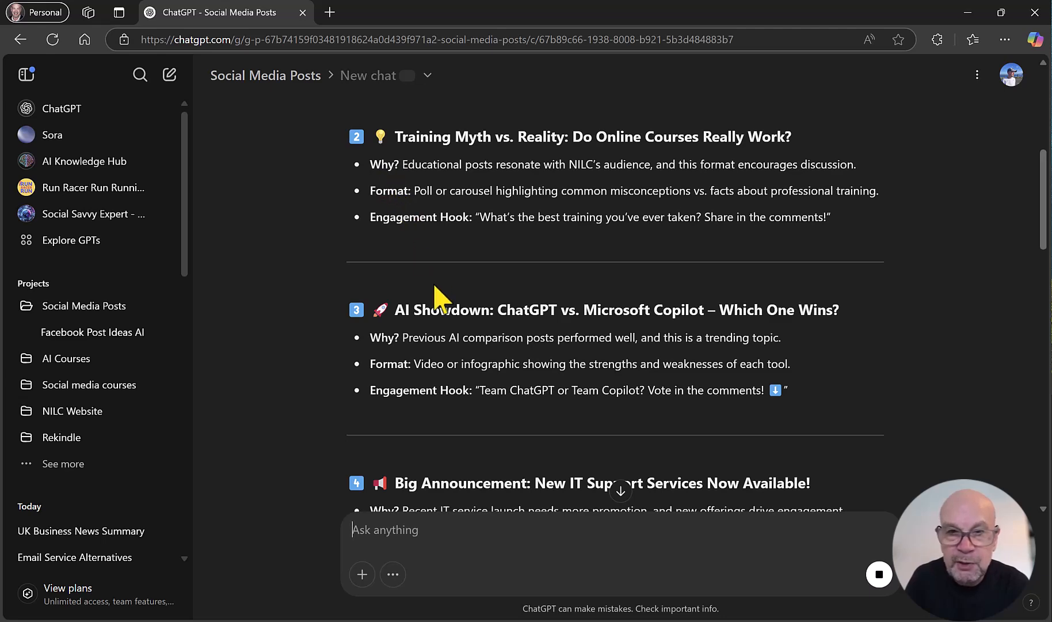
scroll("down", 3)
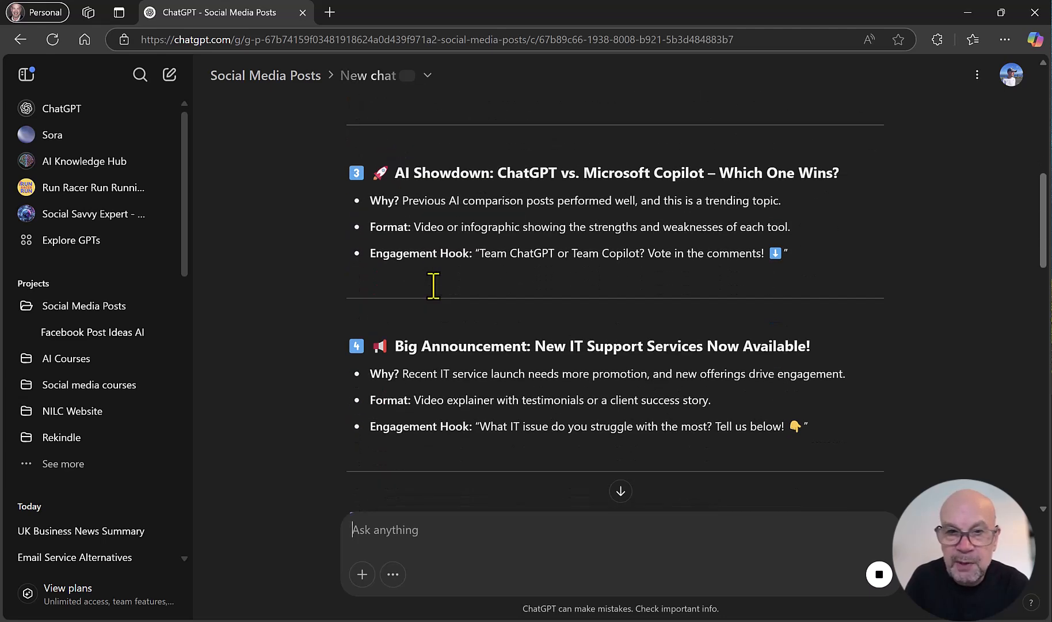
scroll("down", 3)
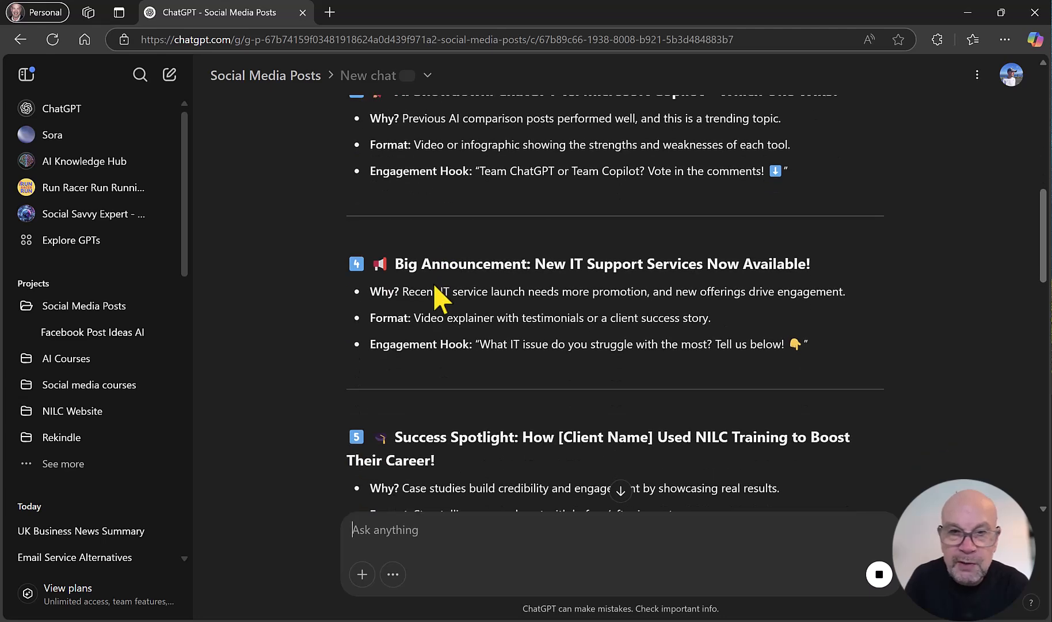
scroll("down", 3)
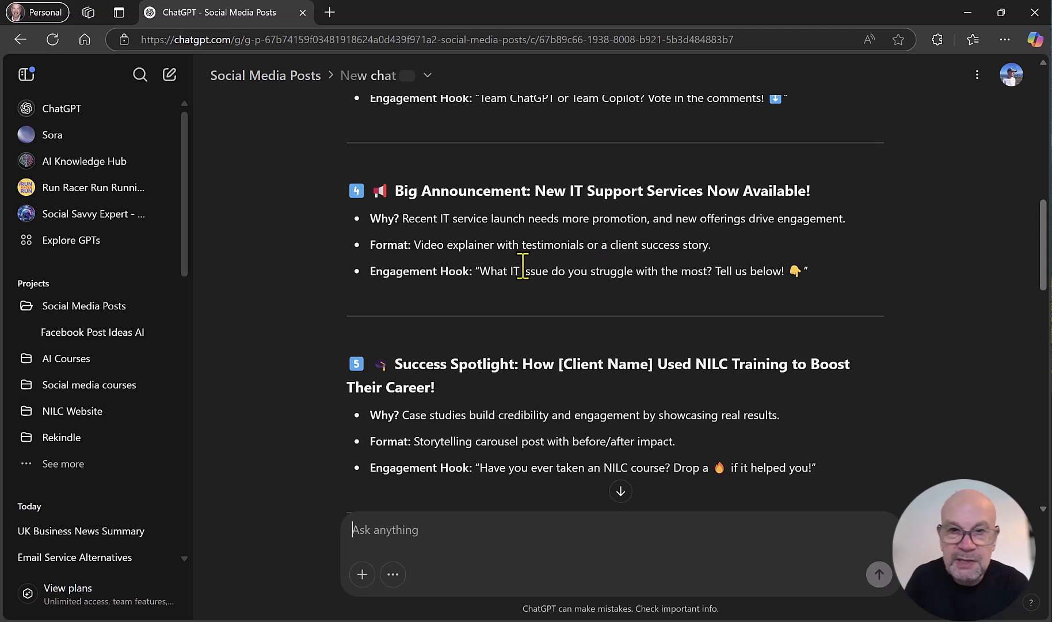
mouse_move(574, 275)
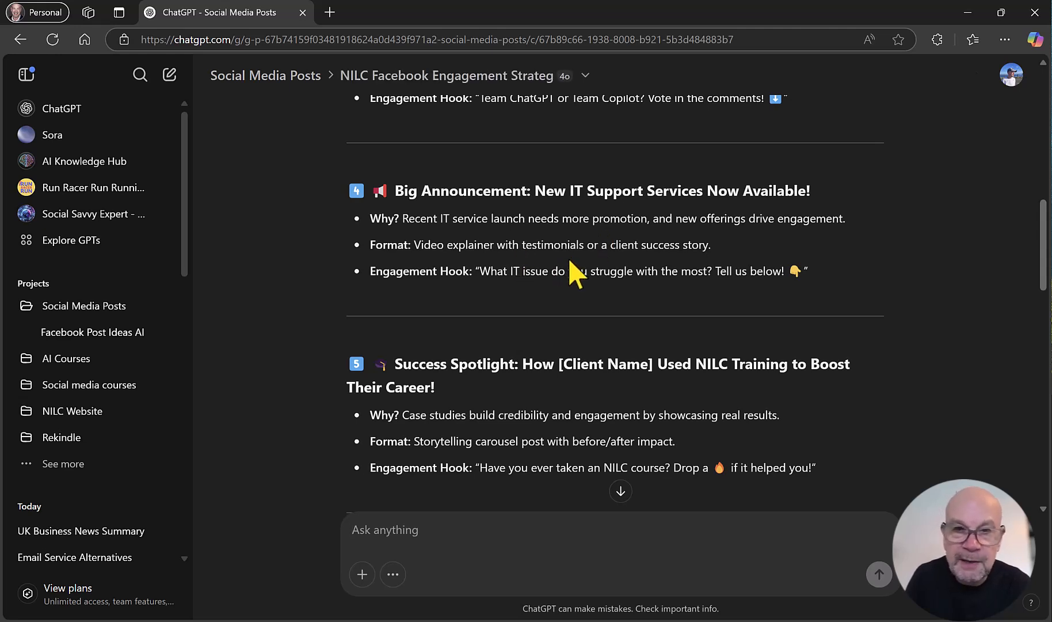
mouse_move(574, 275)
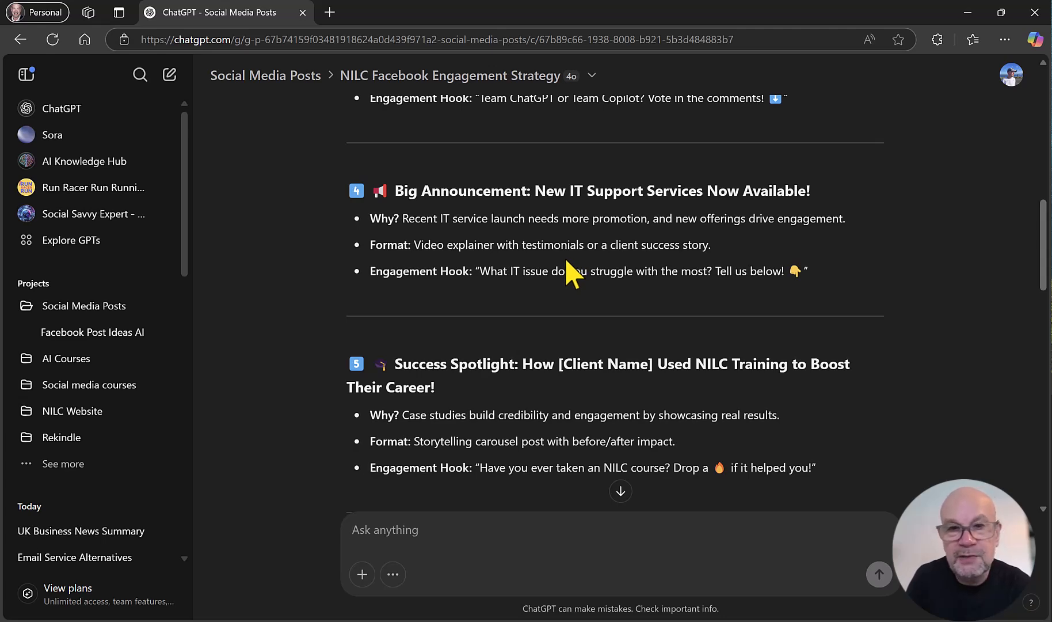
scroll("down", 3)
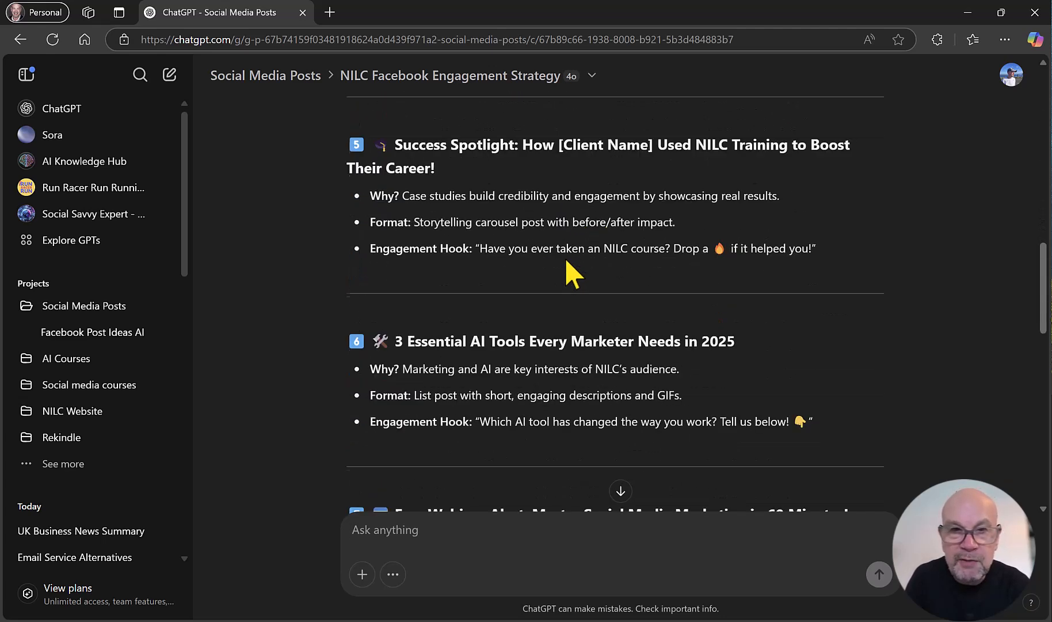
scroll("down", 3)
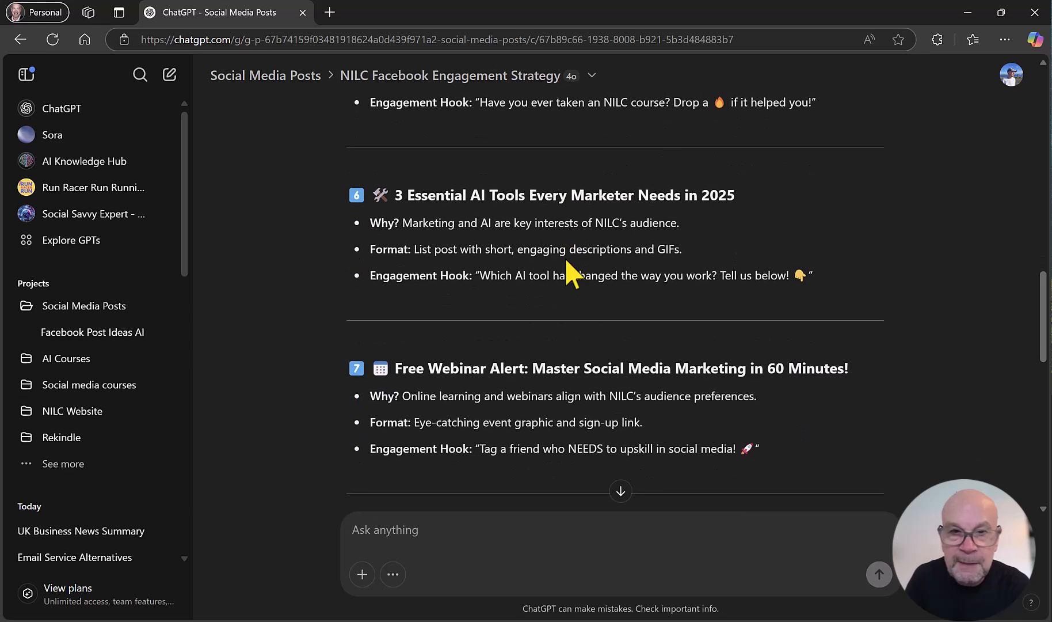
scroll("down", 3)
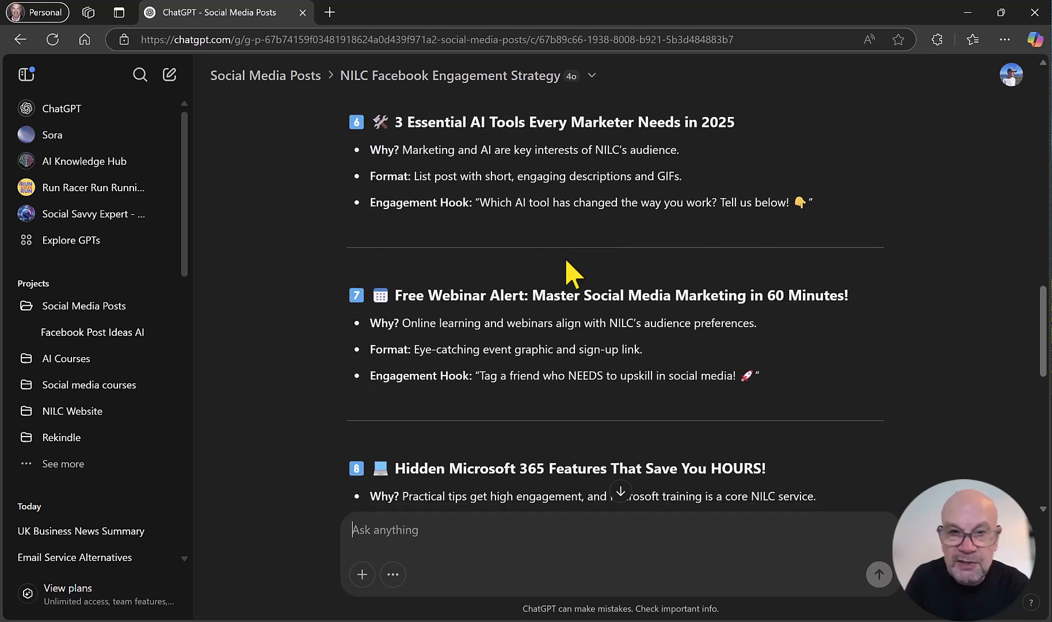
scroll("down", 3)
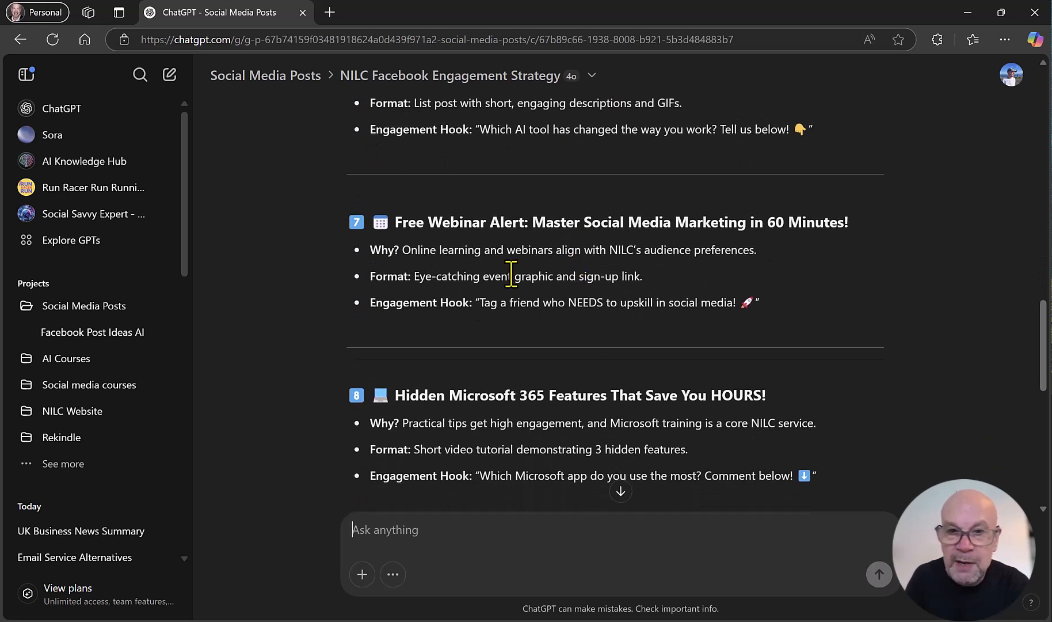
scroll("down", 3)
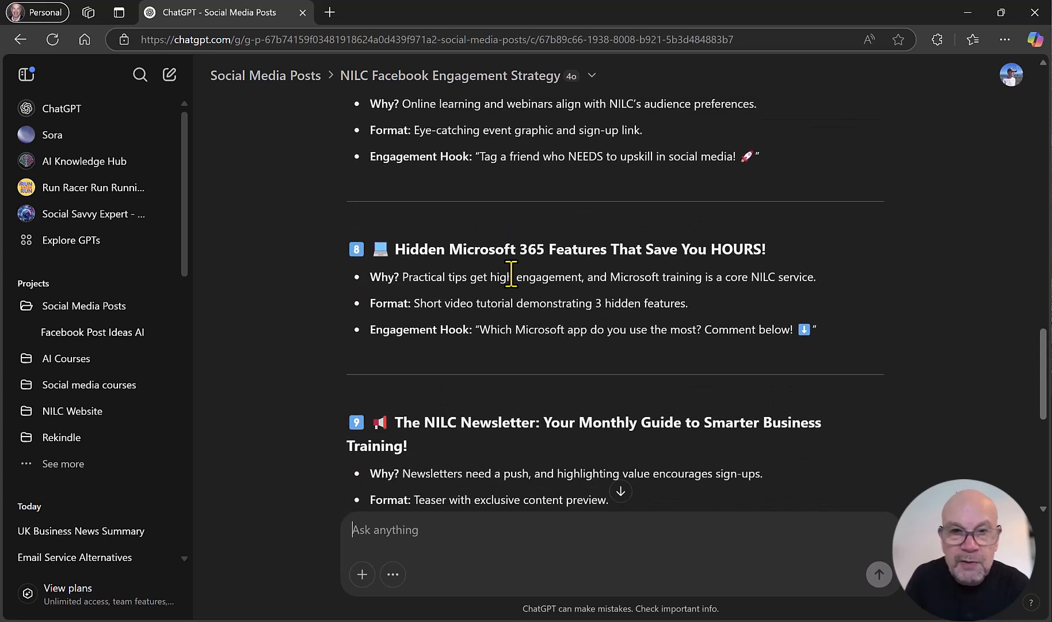
scroll("down", 3)
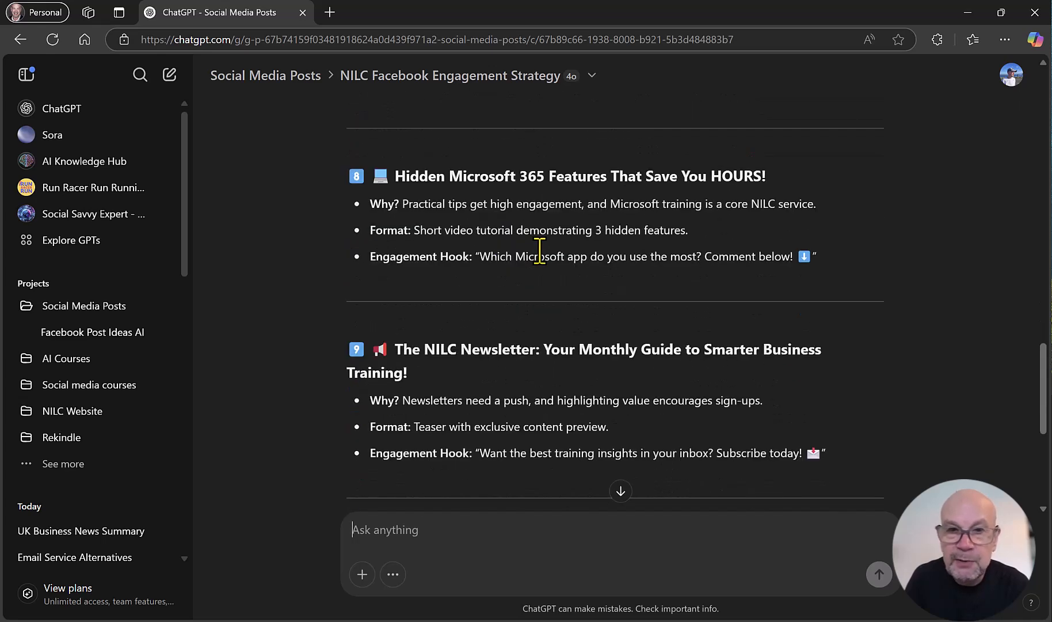
scroll("up", 3)
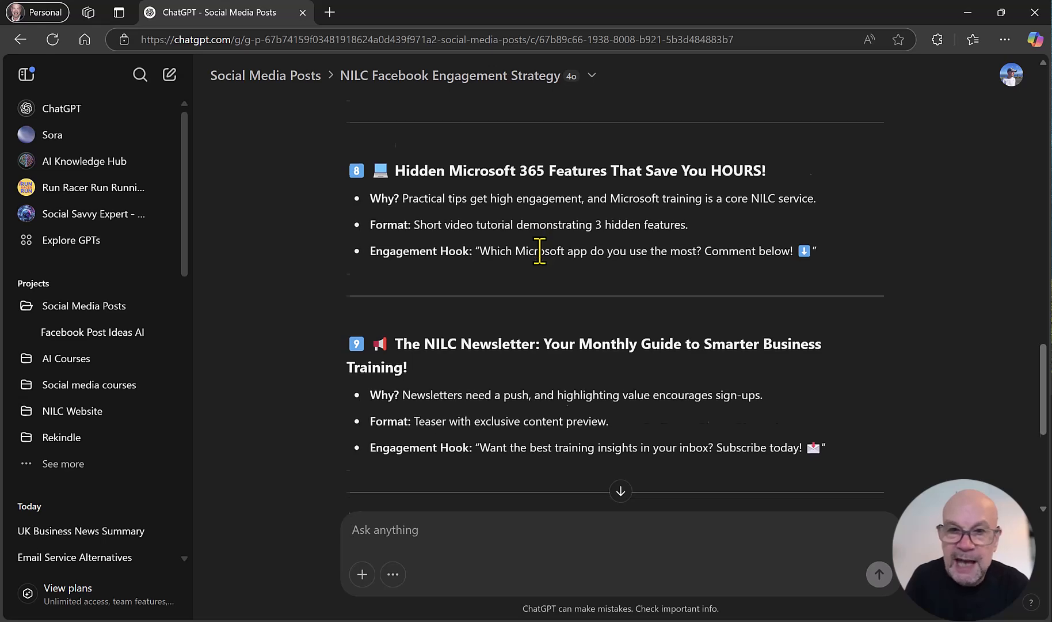
scroll("down", 3)
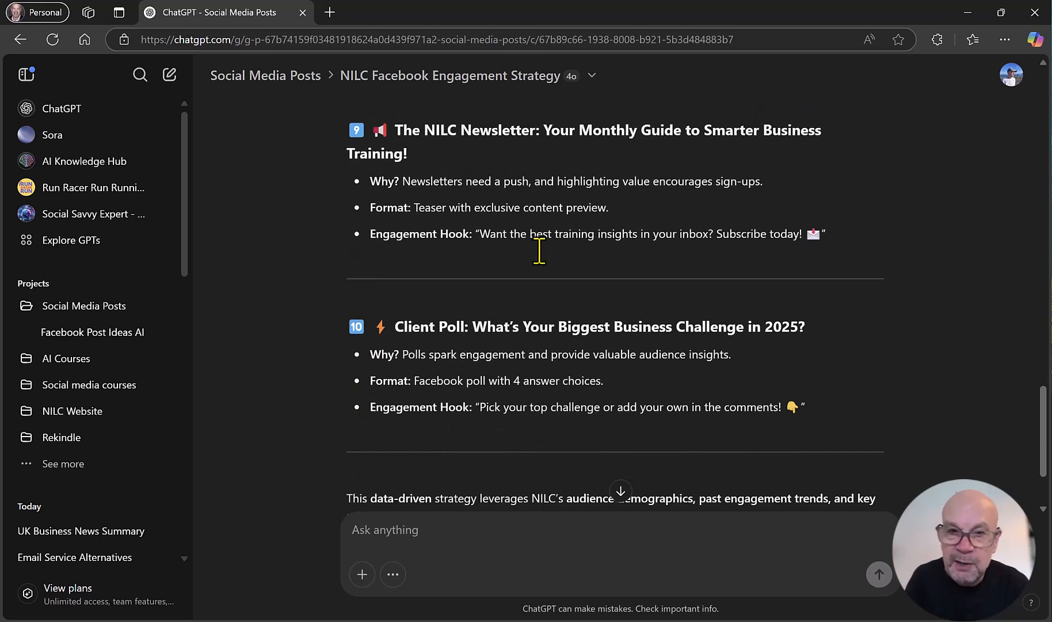
scroll("down", 3)
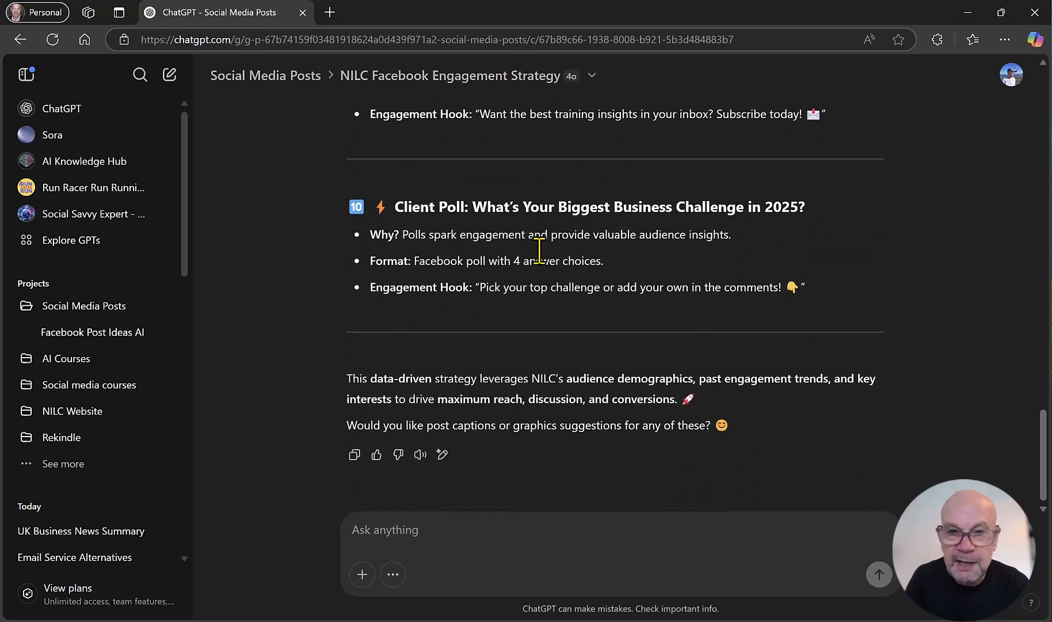
mouse_move(476, 369)
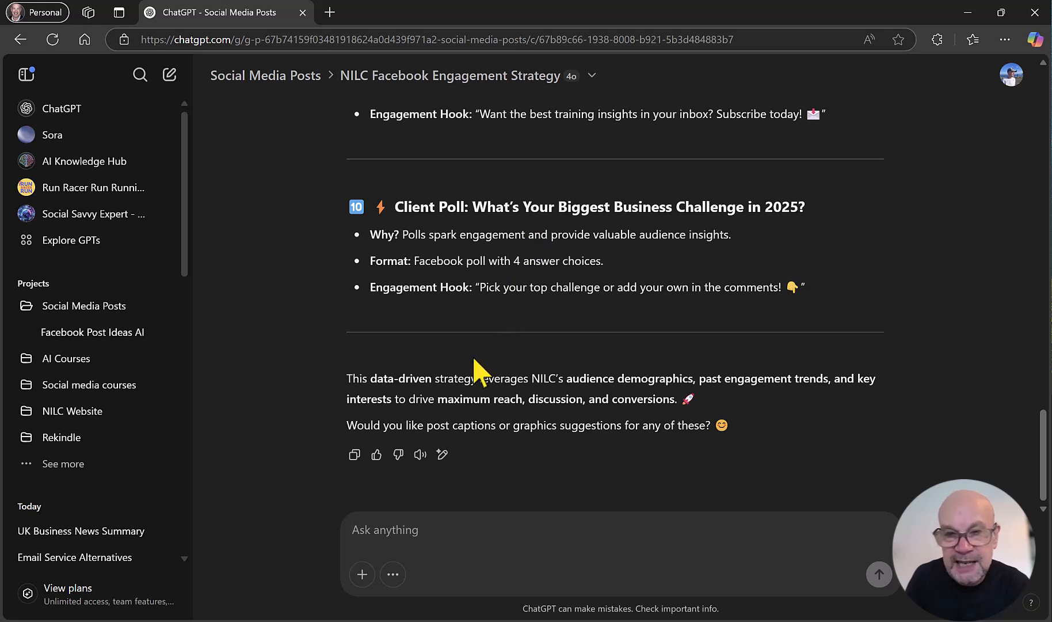
mouse_move(530, 321)
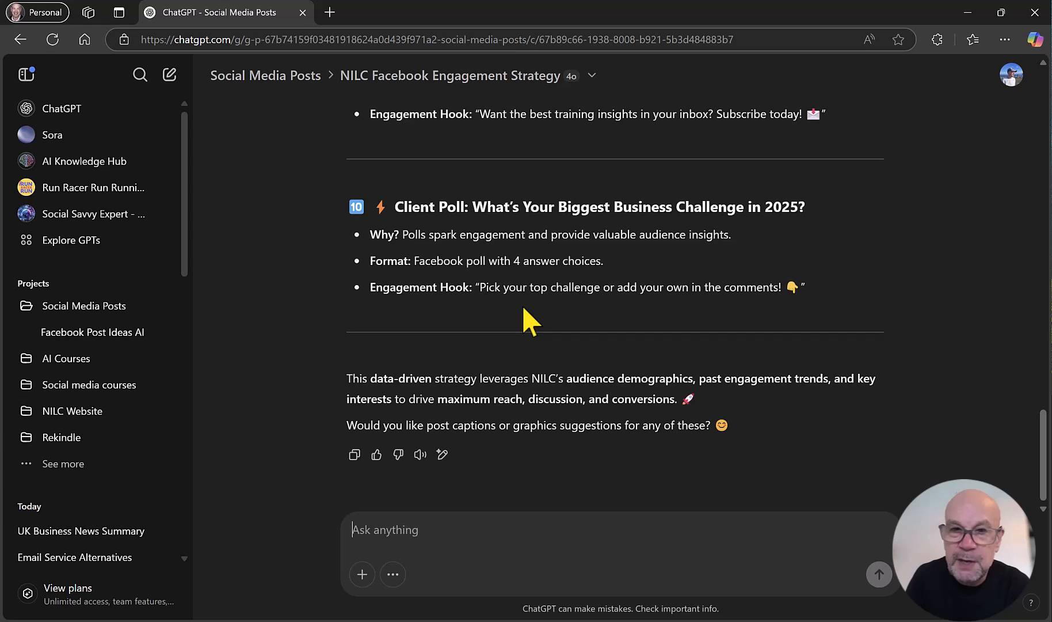
mouse_move(453, 379)
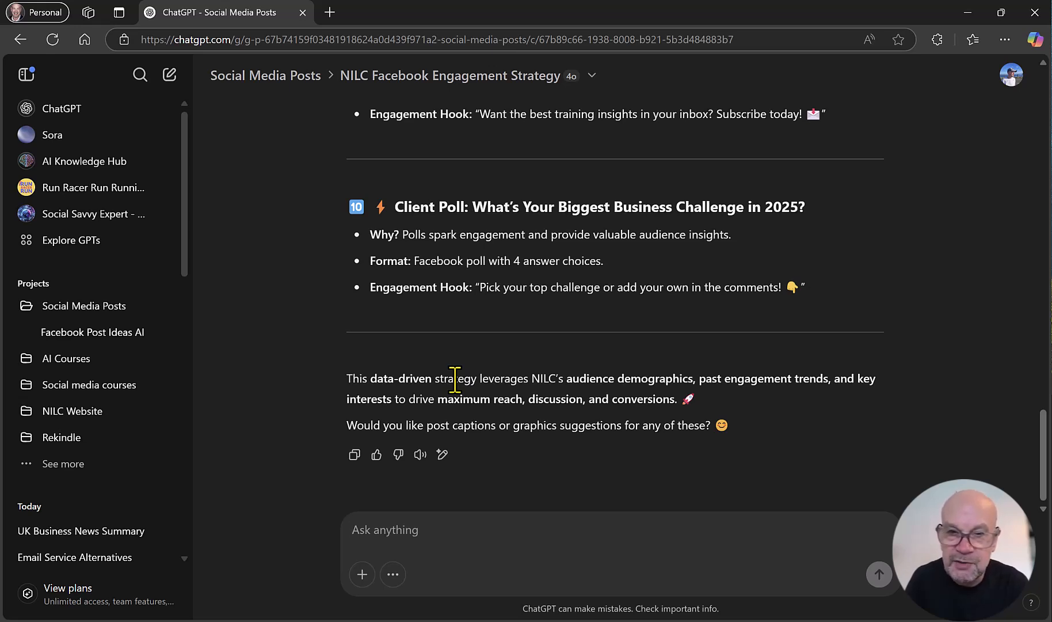
scroll("up", 3)
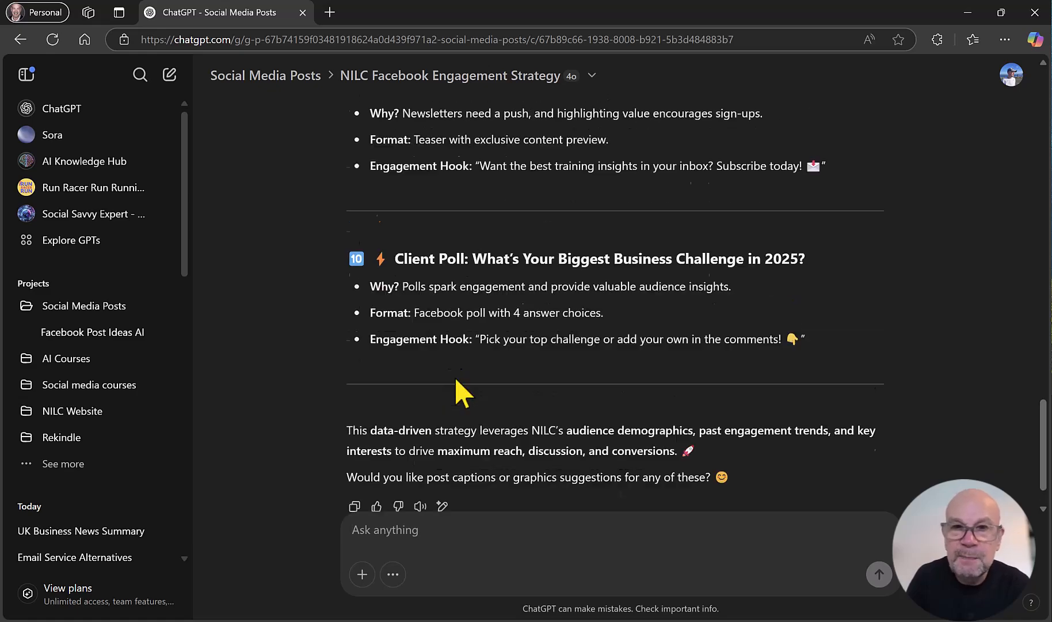
scroll("up", 3)
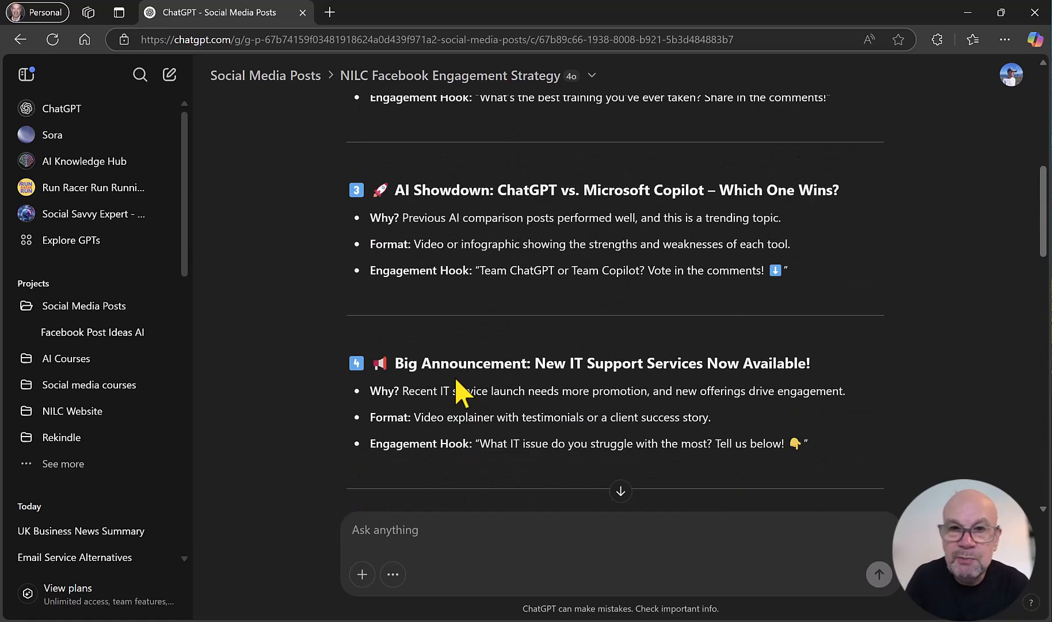
scroll("up", 3)
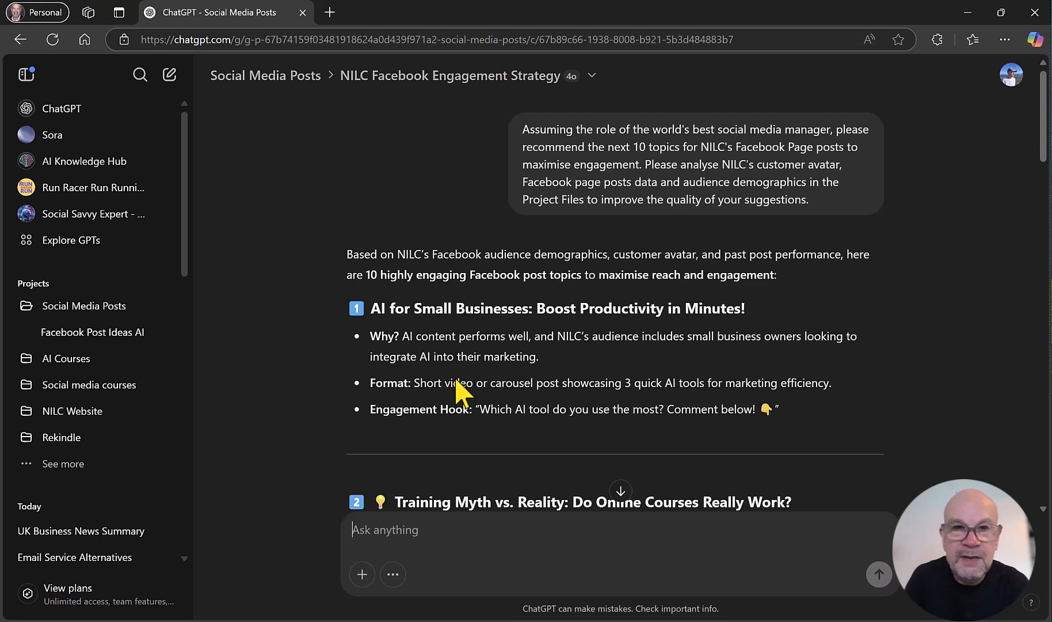
mouse_move(480, 382)
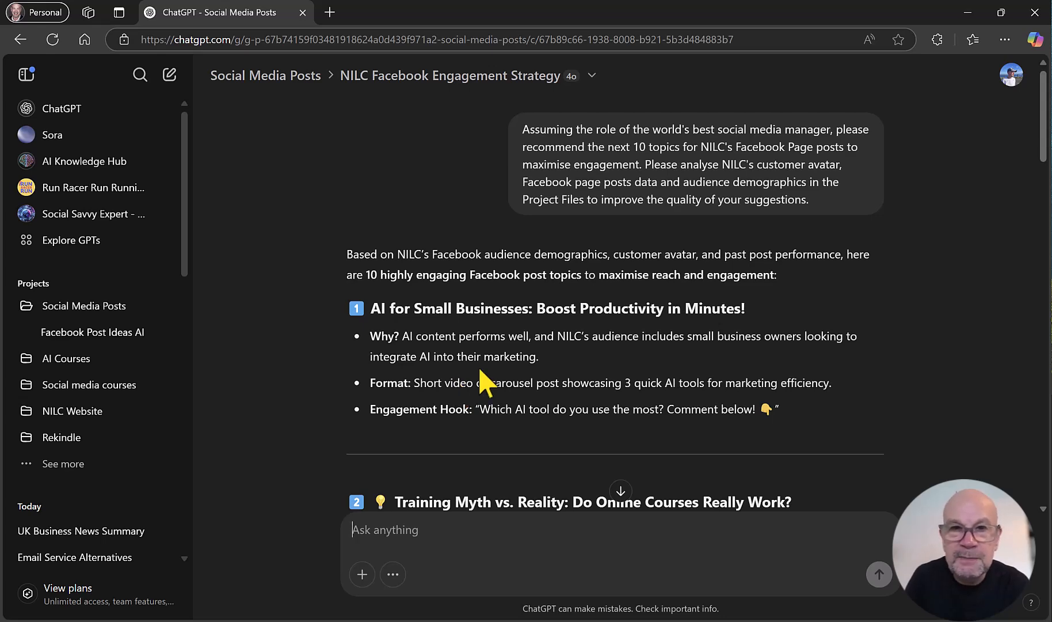